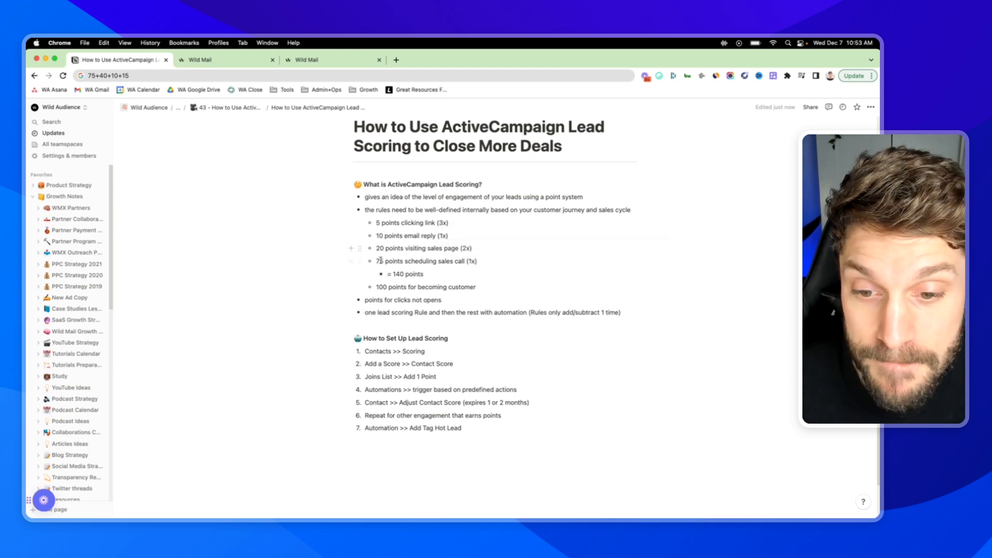
# Step: Mark the 75-point sales call value, then return to the Notion lead scoring notes
pyautogui.doubleClick(405, 287)
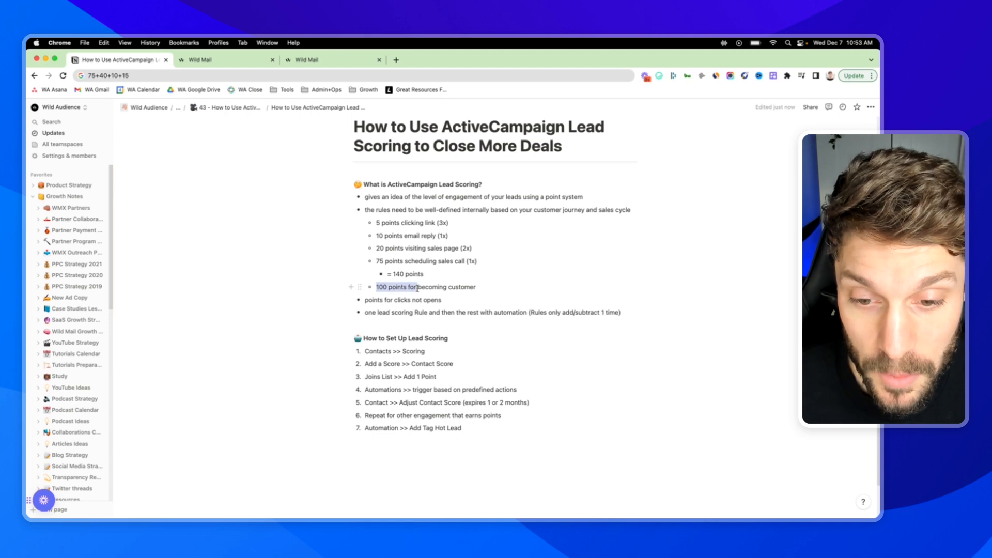
pyautogui.click(425, 287)
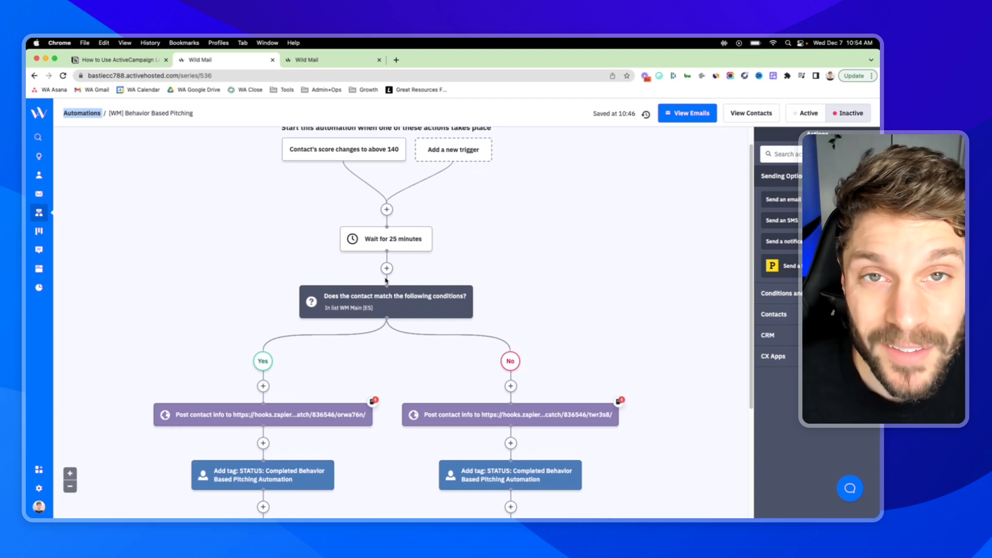
pyautogui.scroll(3)
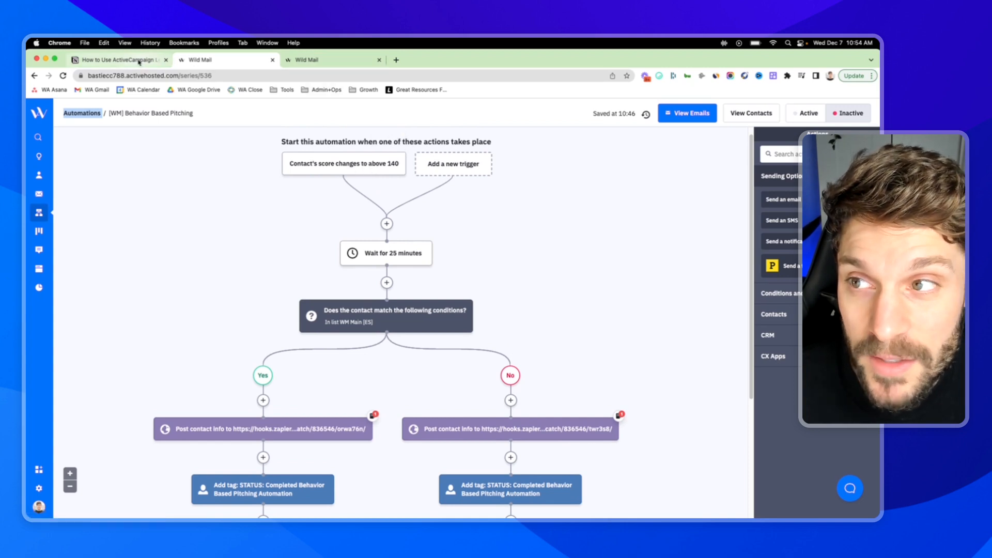
pyautogui.click(117, 59)
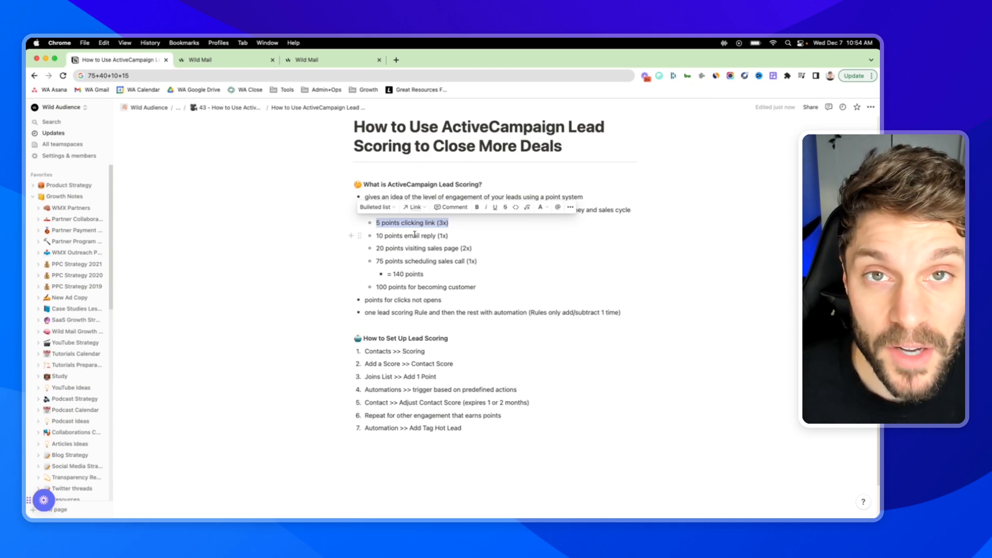
# Step: Find the 'Contacts >> Scoring' setup step in the notes, then switch to the Wild Mail account
pyautogui.click(417, 222)
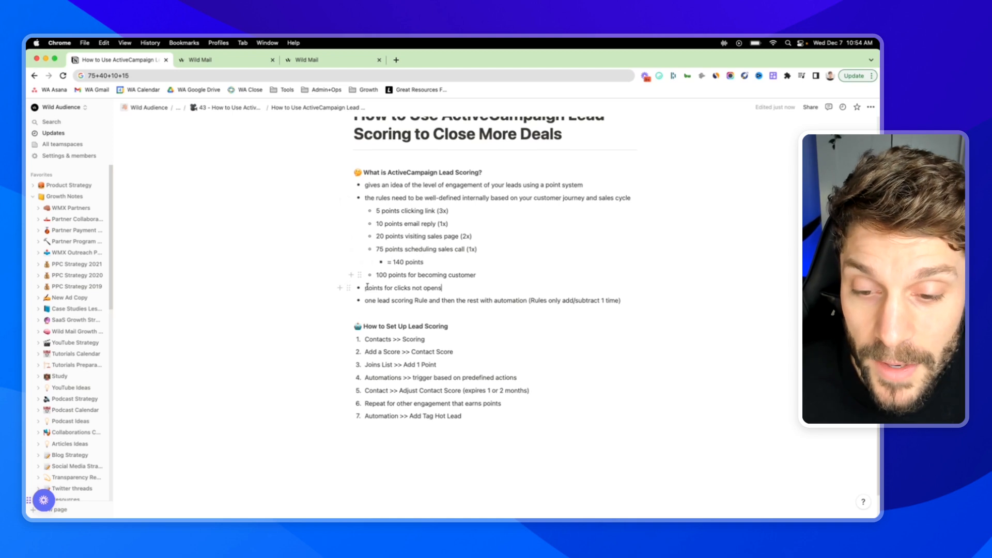
pyautogui.scroll(-3)
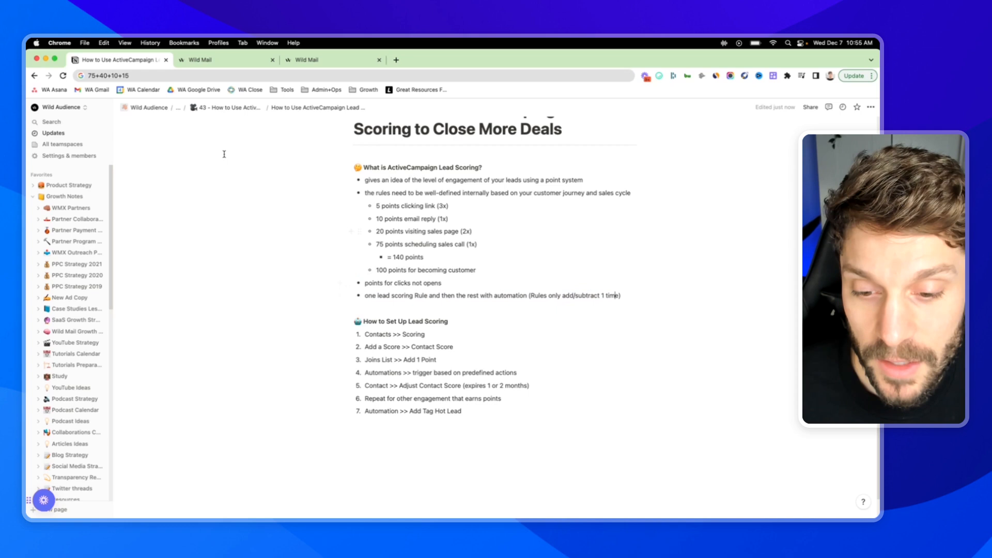
pyautogui.scroll(-3)
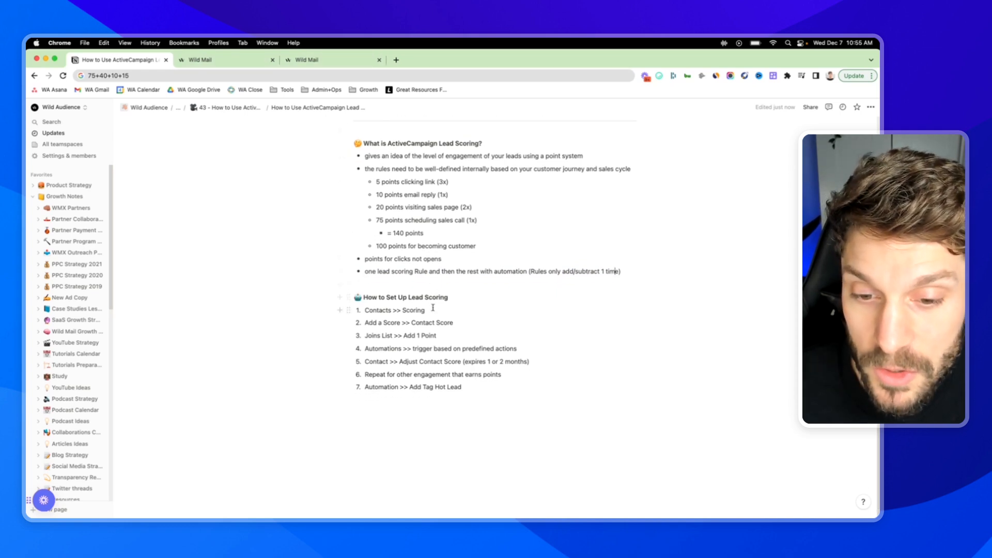
pyautogui.doubleClick(393, 310)
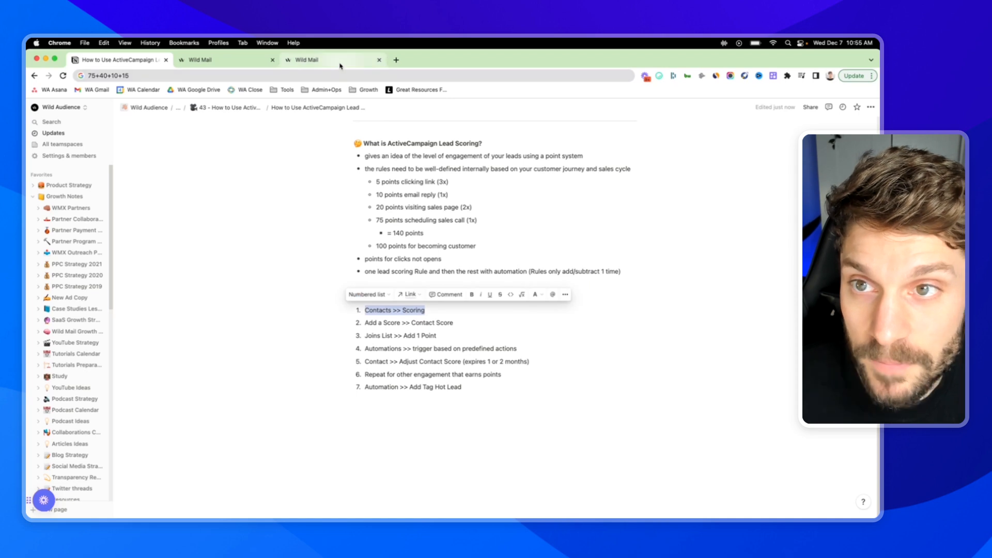
pyautogui.click(225, 59)
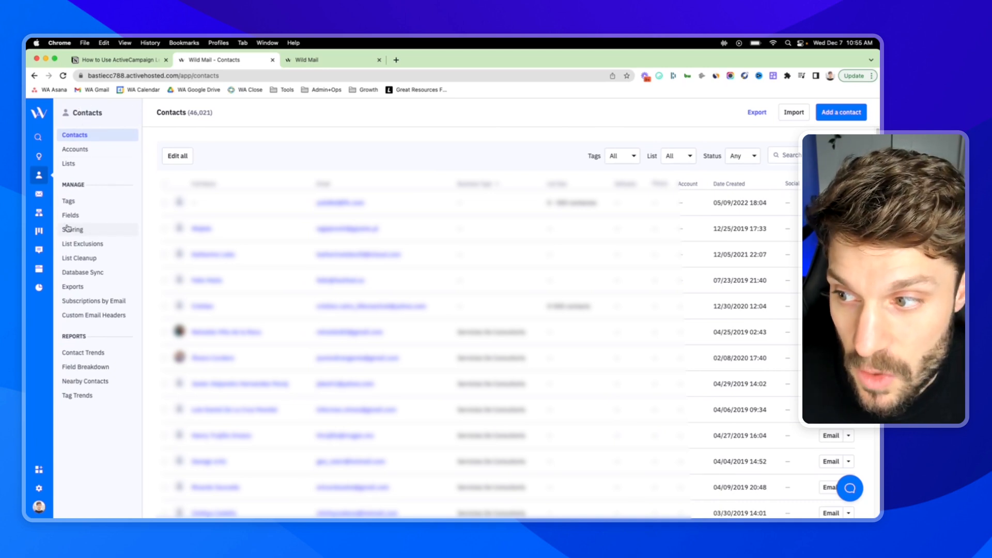
# Step: Open Contacts Scoring under Manage in the left sidebar
pyautogui.click(73, 229)
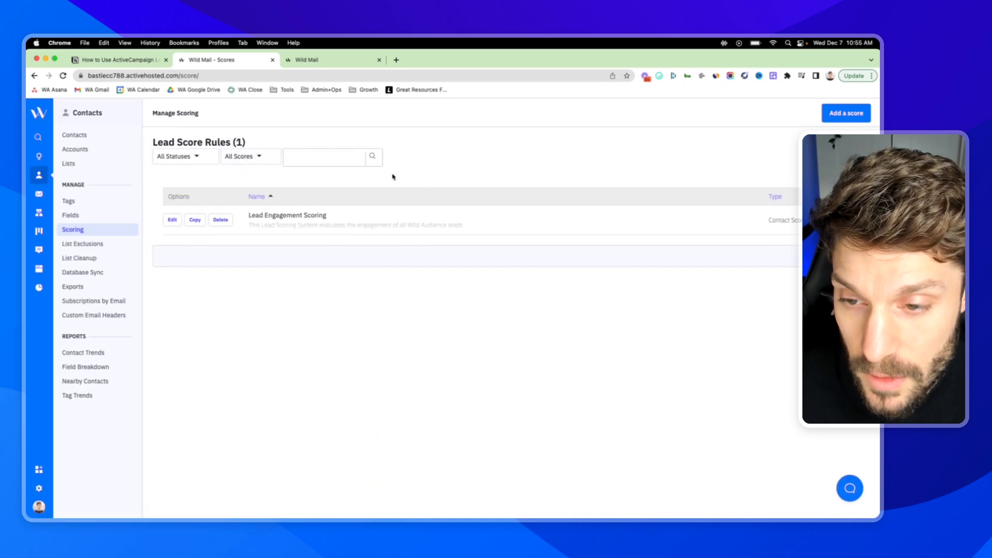
pyautogui.moveTo(372, 198)
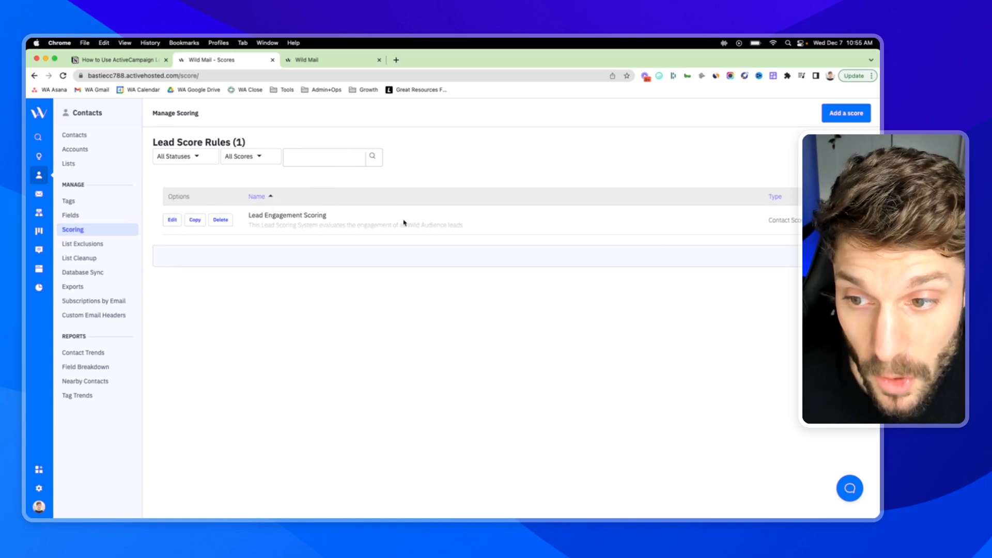
pyautogui.moveTo(525, 119)
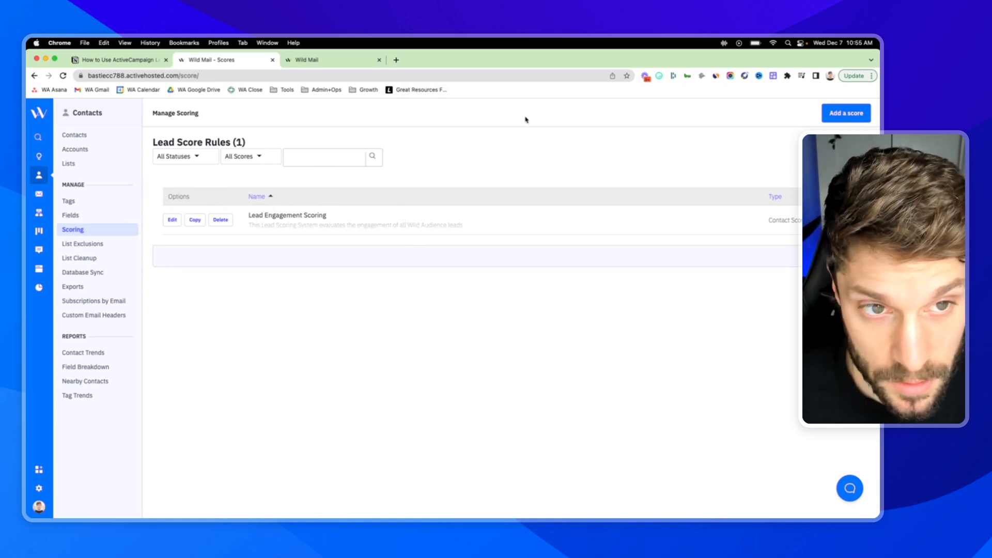
pyautogui.moveTo(733, 98)
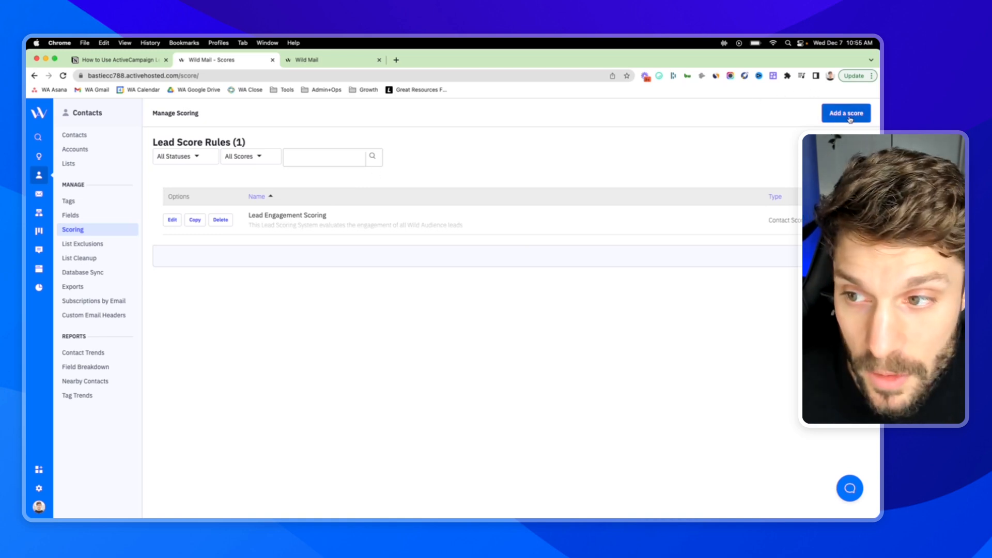
# Step: Add a new contact score named 'Lead Score test' and save it
pyautogui.click(846, 113)
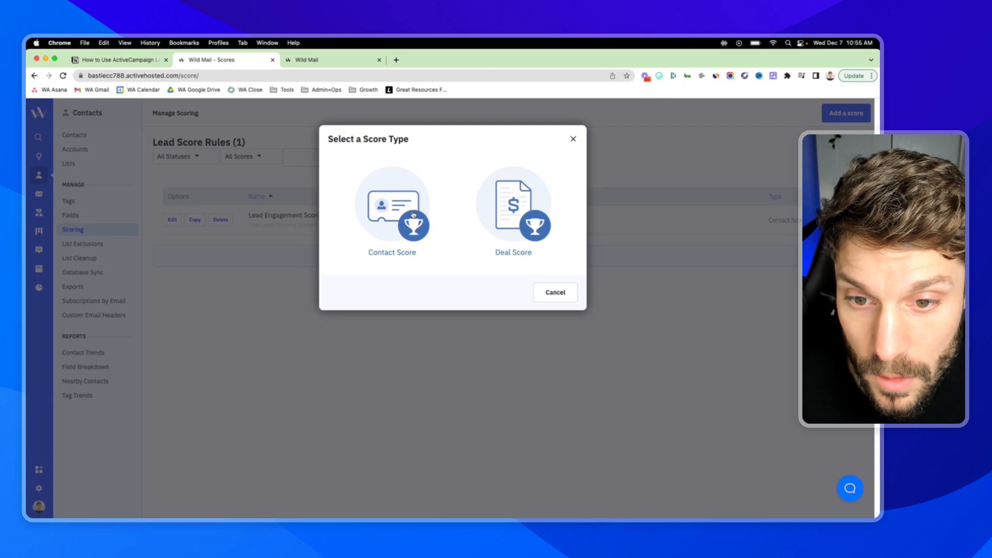
pyautogui.moveTo(391, 203)
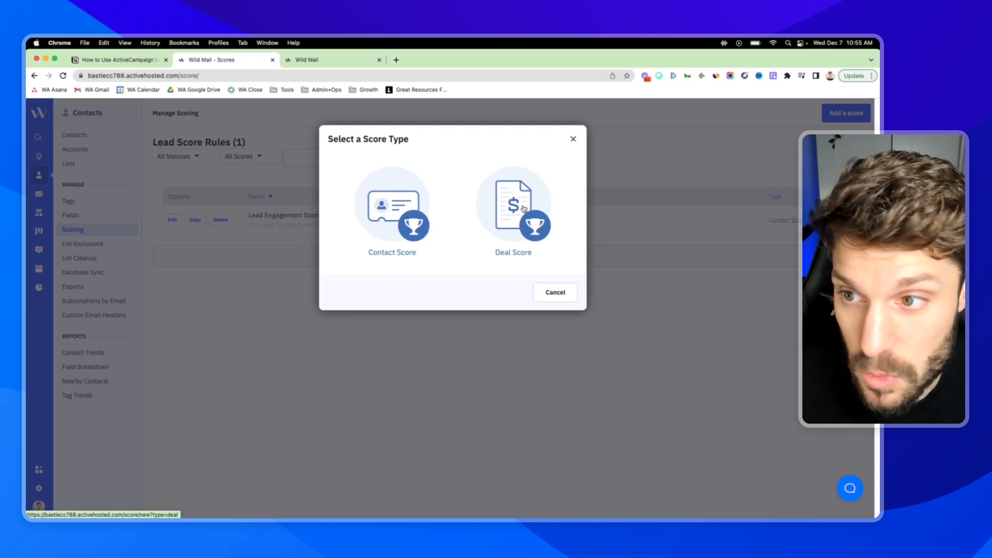
pyautogui.moveTo(402, 206)
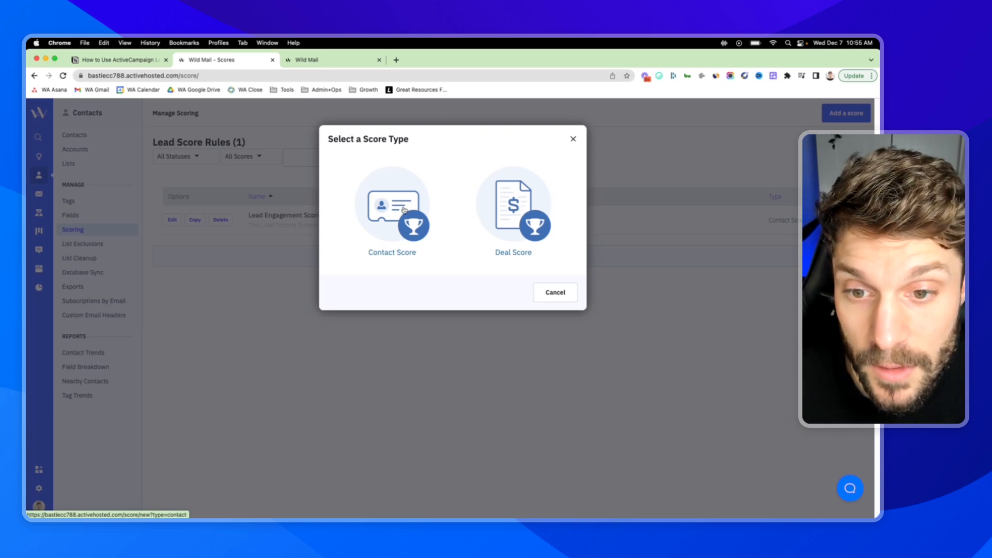
pyautogui.click(392, 208)
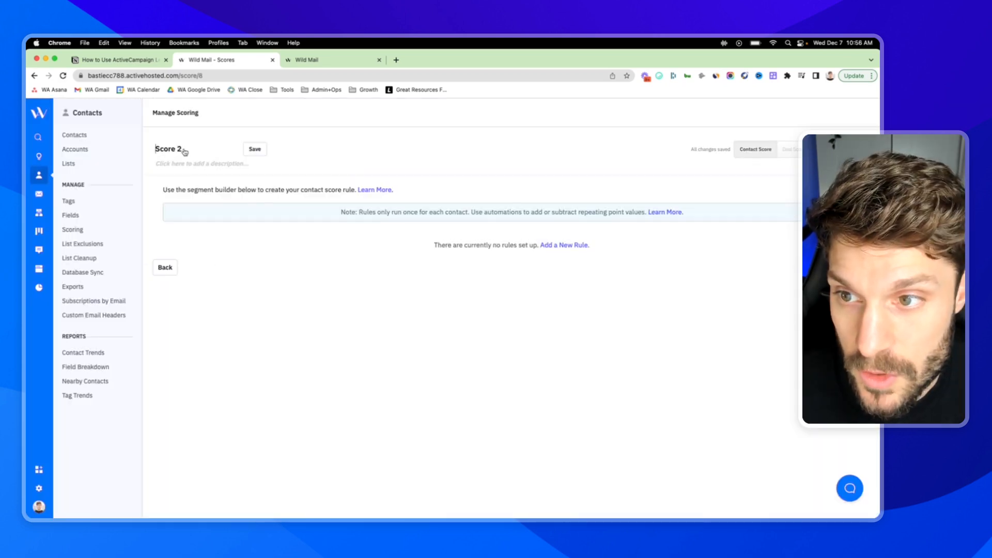
pyautogui.write('Lead Score test')
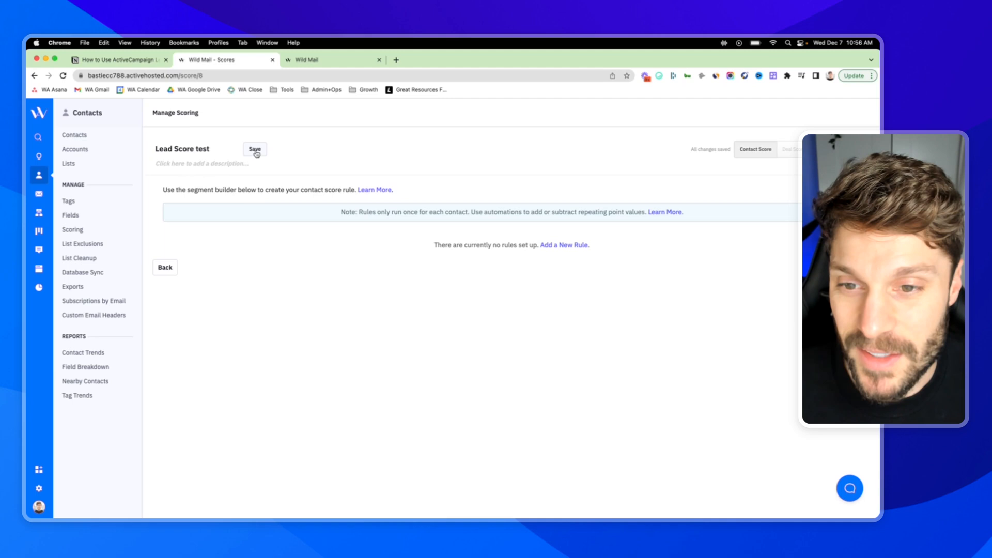
pyautogui.click(254, 150)
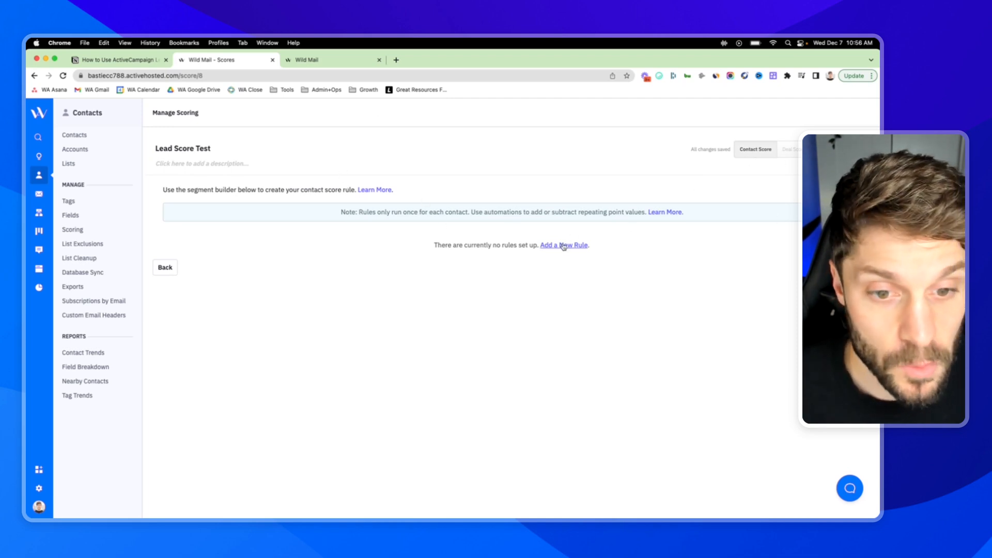
pyautogui.click(562, 245)
pyautogui.write('list')
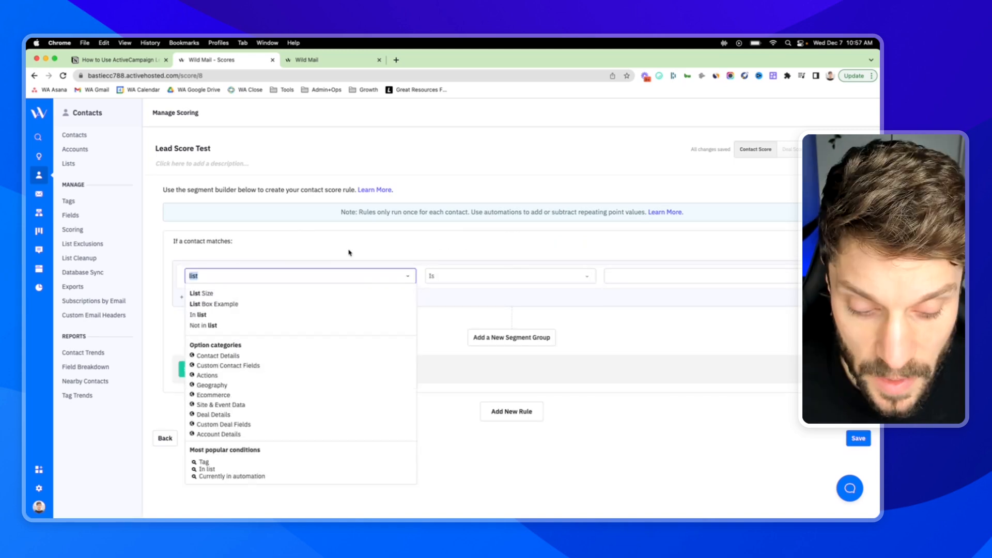
# Step: Add an 'In list' WM Main [EN] rule and change its points from 10 to 1
pyautogui.click(203, 315)
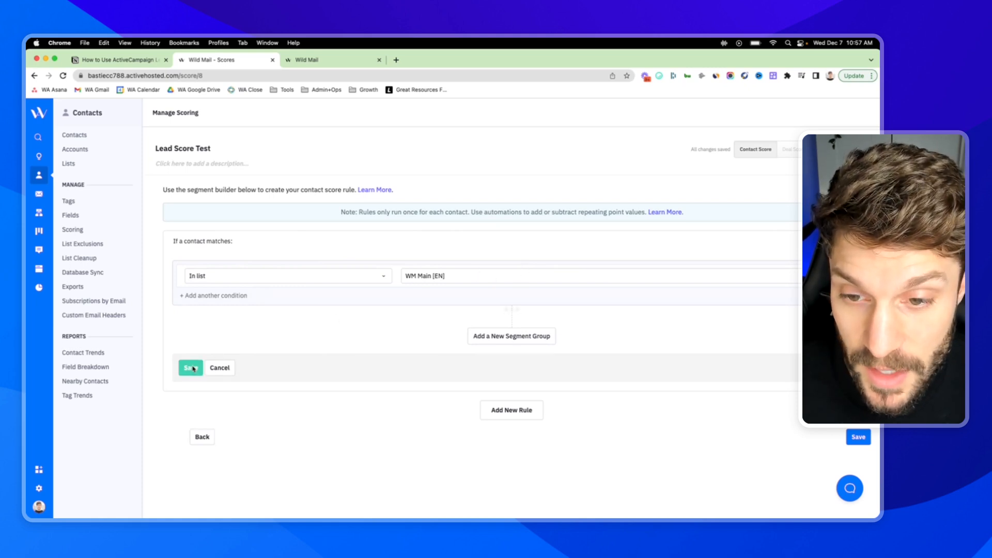
pyautogui.click(190, 368)
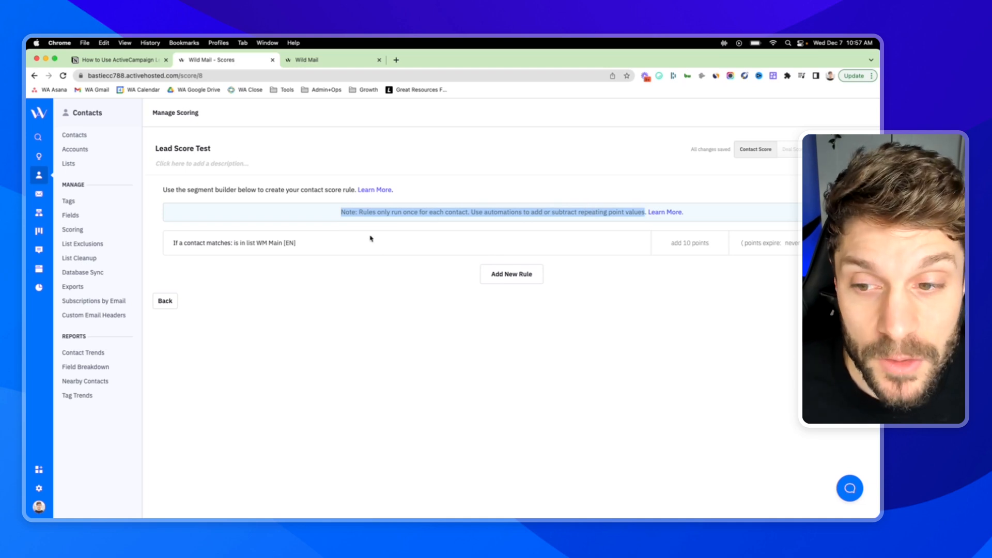
pyautogui.click(690, 243)
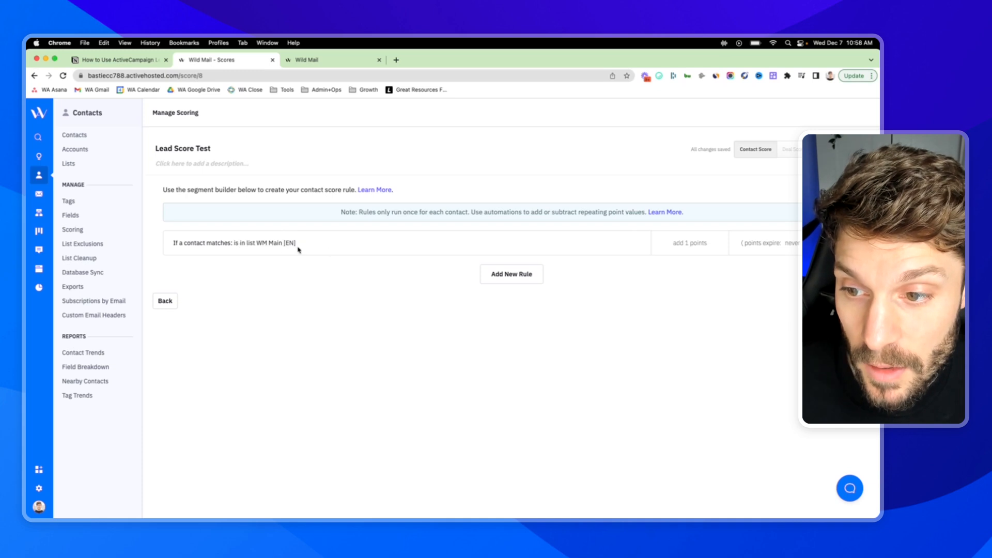
pyautogui.moveTo(638, 164)
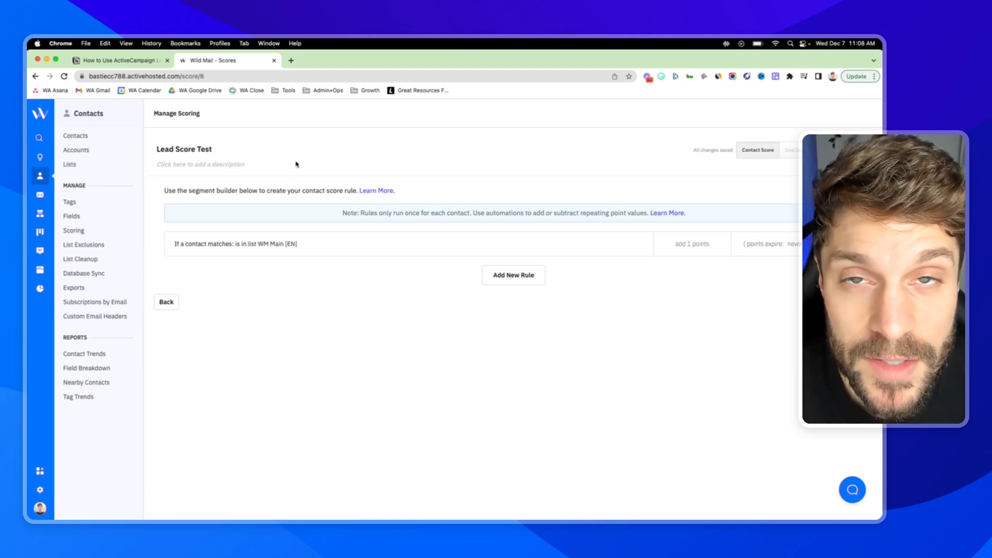
pyautogui.moveTo(39, 215)
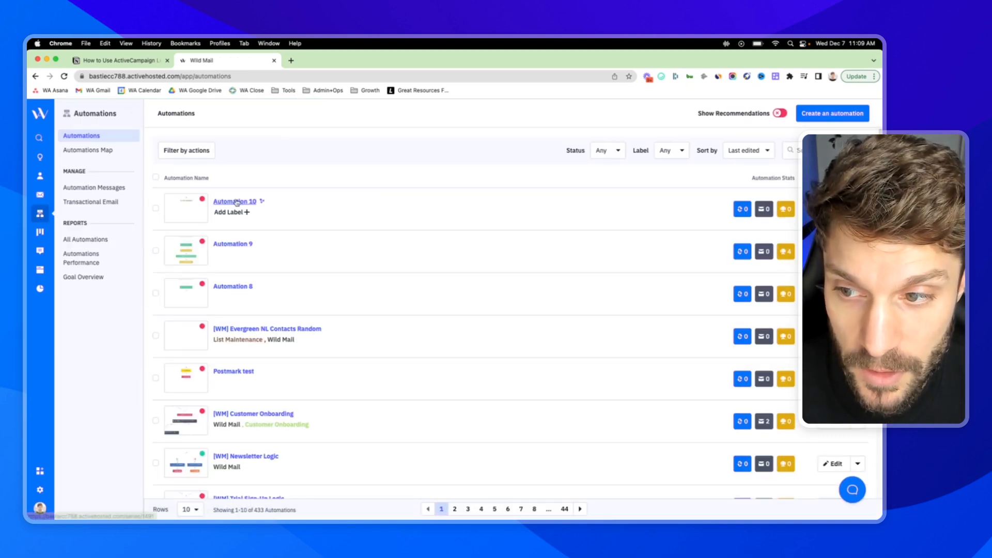
# Step: Check the notes and set the automation trigger to 'Clicks a link in an email'
pyautogui.click(234, 201)
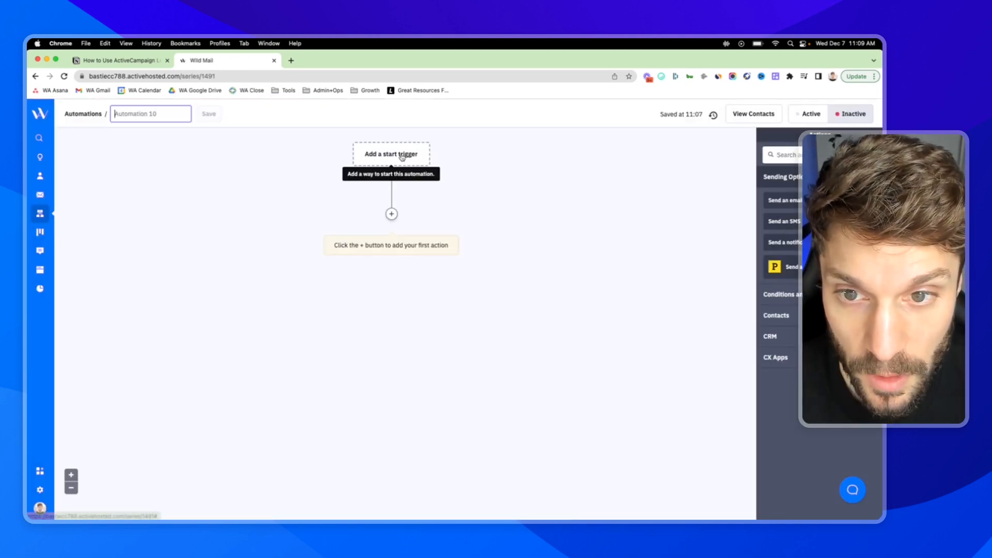
pyautogui.click(391, 154)
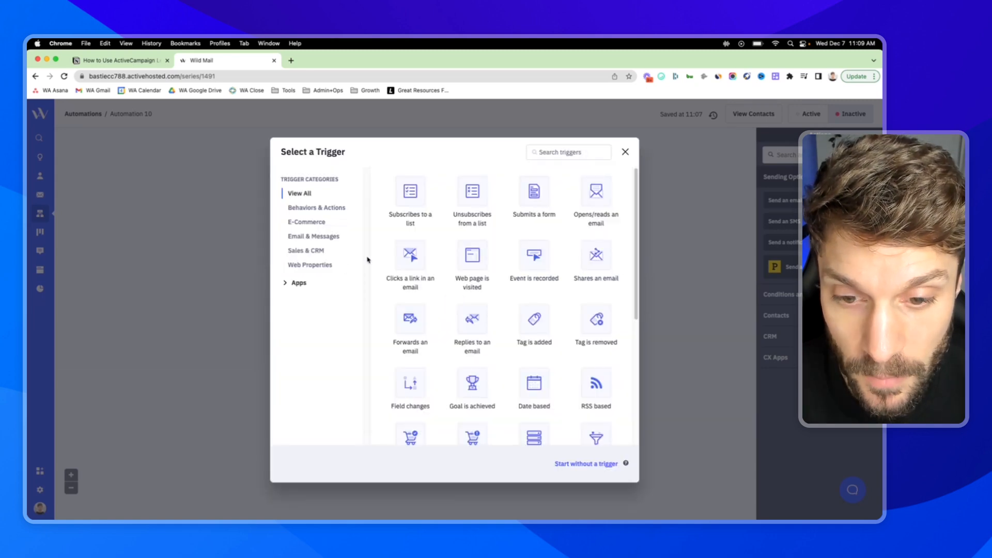
pyautogui.click(120, 60)
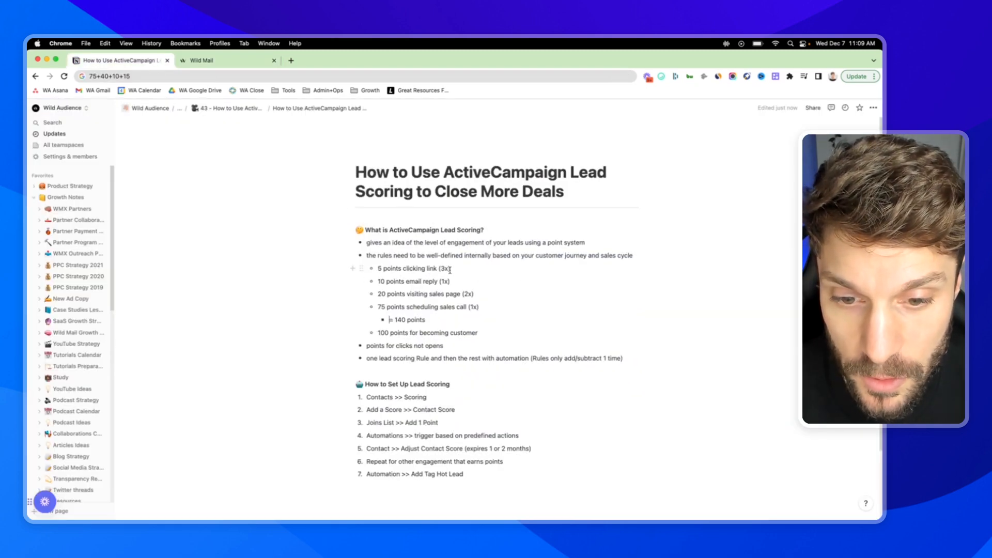
pyautogui.doubleClick(414, 268)
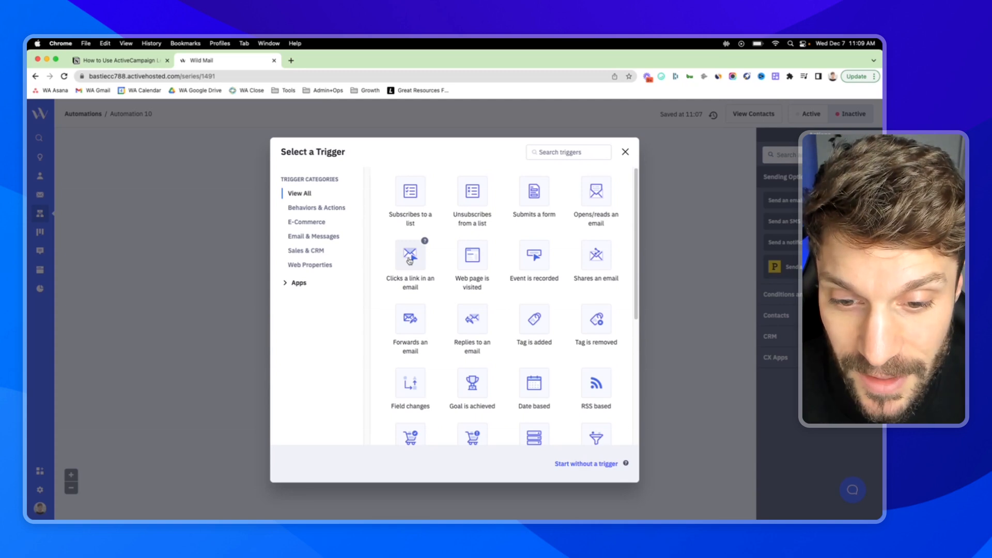
pyautogui.click(410, 262)
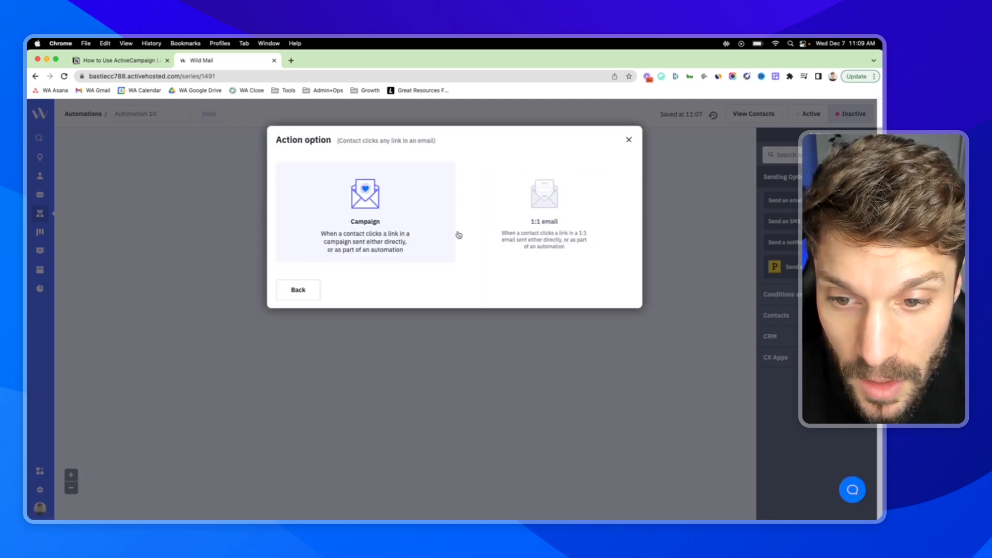
# Step: Trigger on any campaign email link click, running multiple times
pyautogui.click(366, 212)
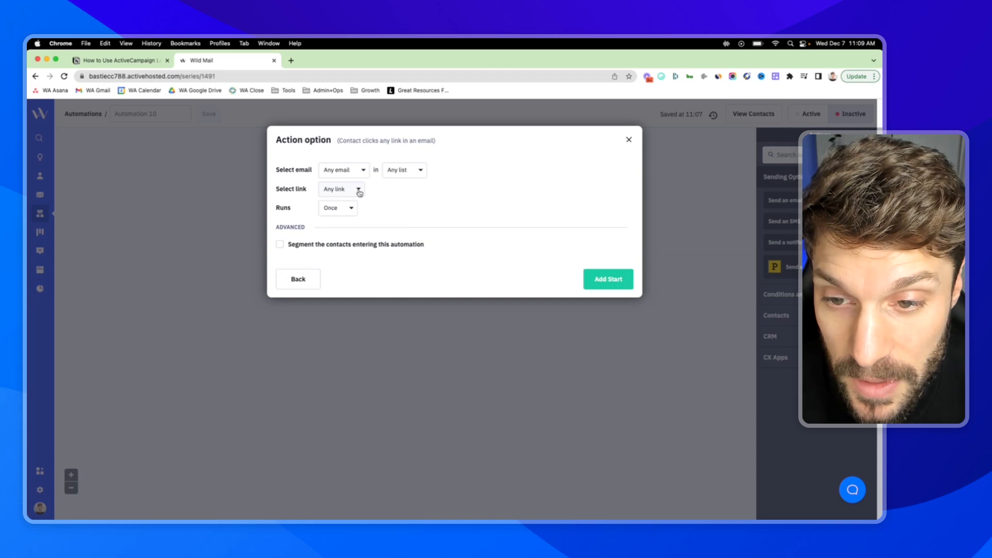
pyautogui.moveTo(414, 191)
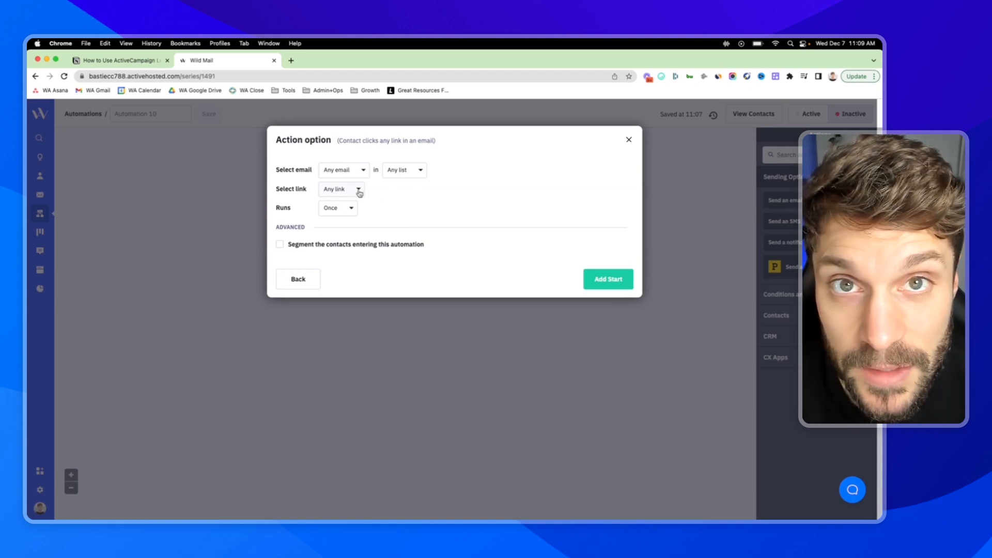
pyautogui.moveTo(312, 189)
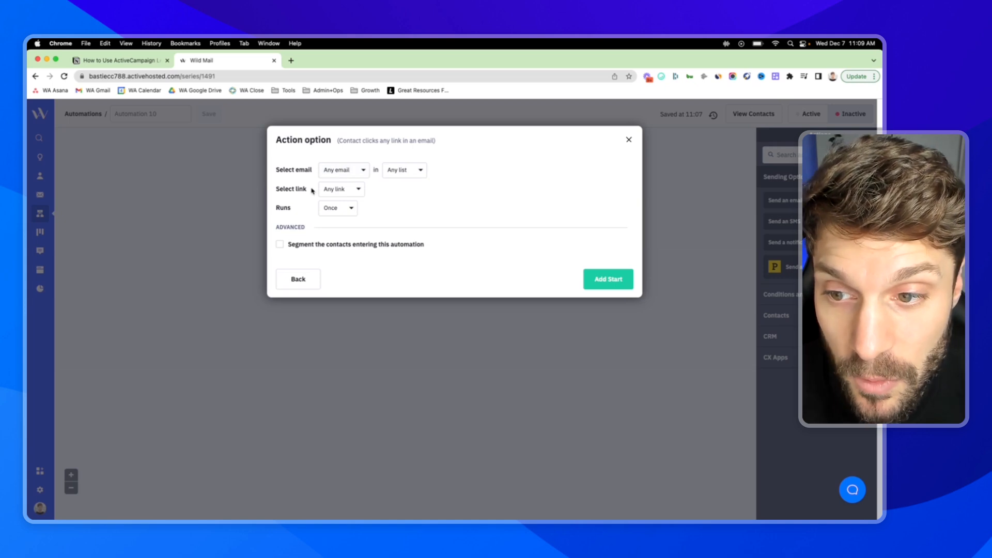
pyautogui.moveTo(409, 159)
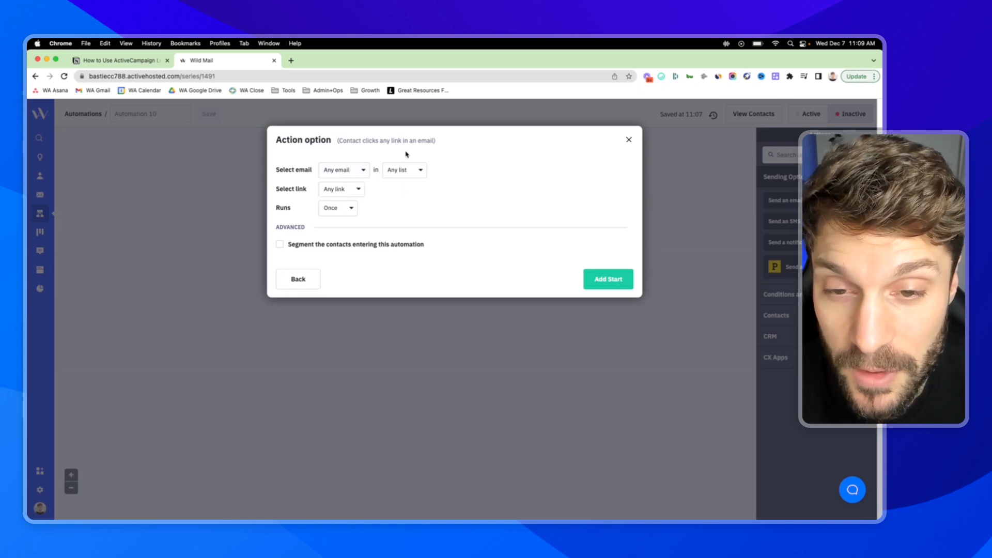
pyautogui.moveTo(376, 191)
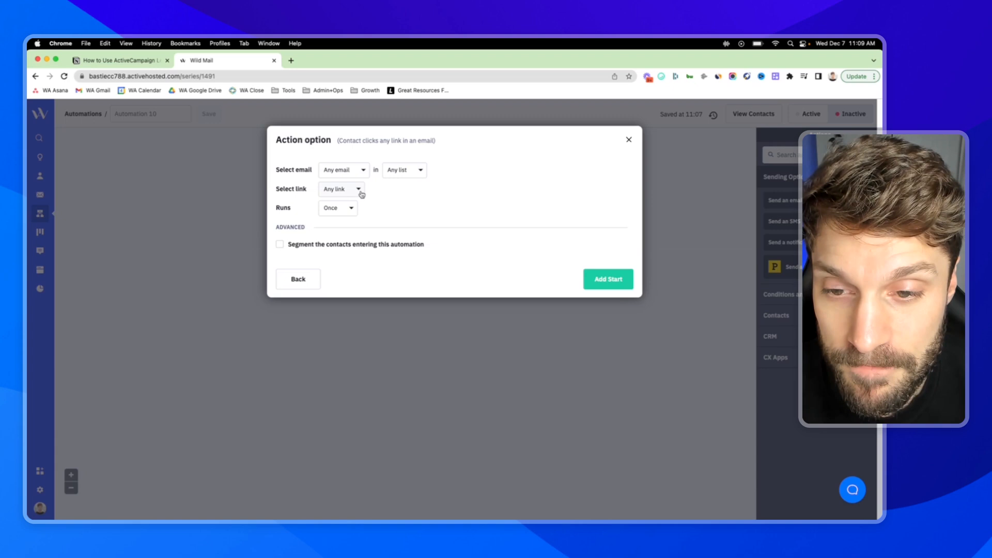
pyautogui.moveTo(435, 169)
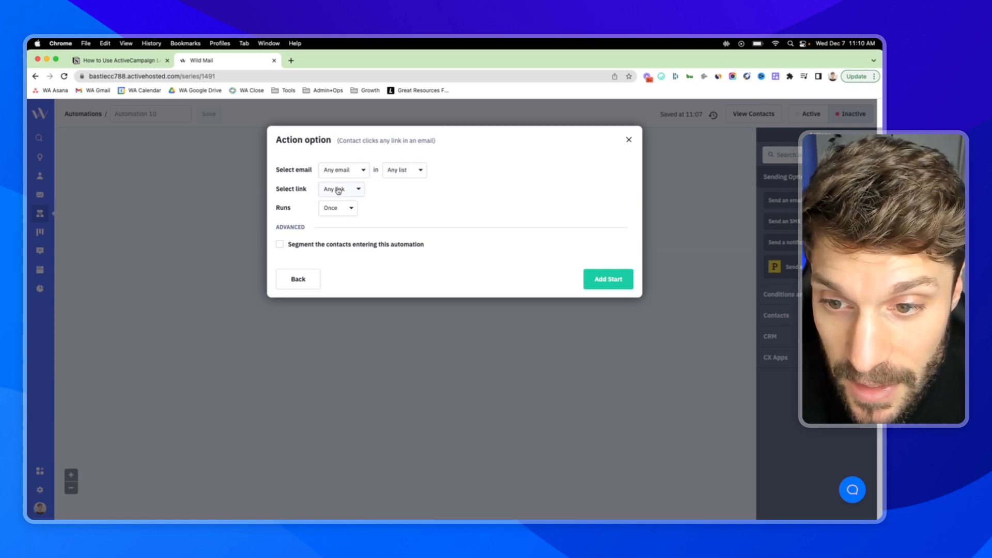
pyautogui.click(337, 207)
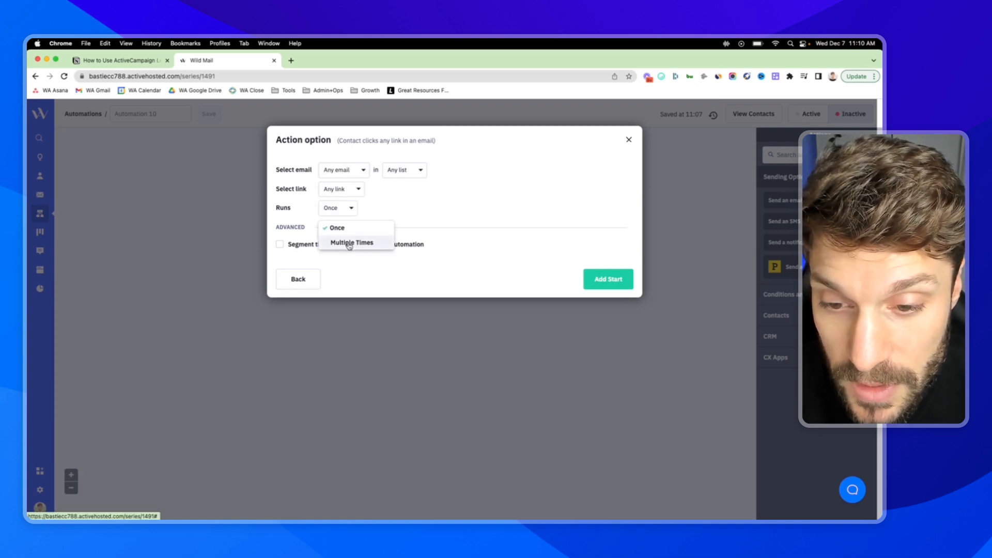
pyautogui.click(352, 243)
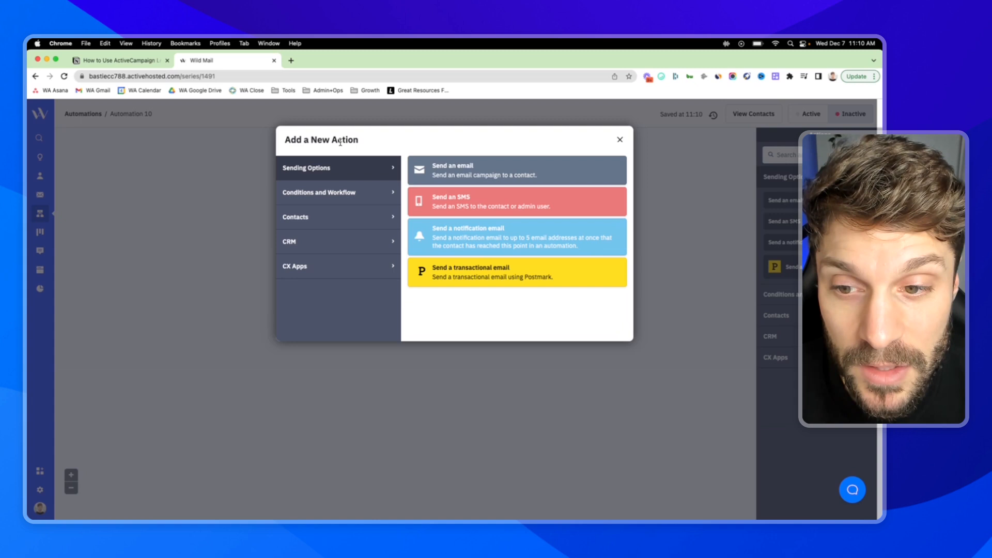
pyautogui.click(338, 217)
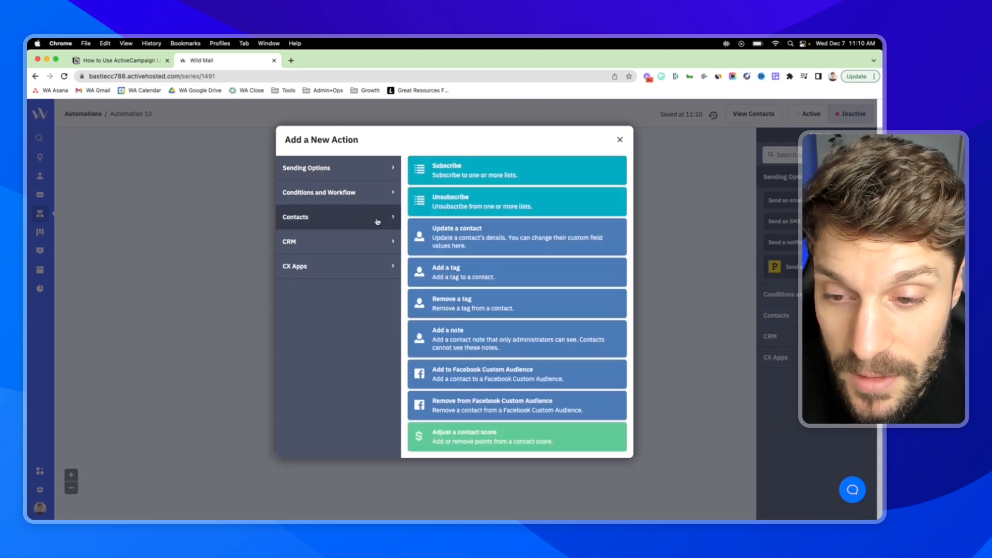
pyautogui.moveTo(499, 441)
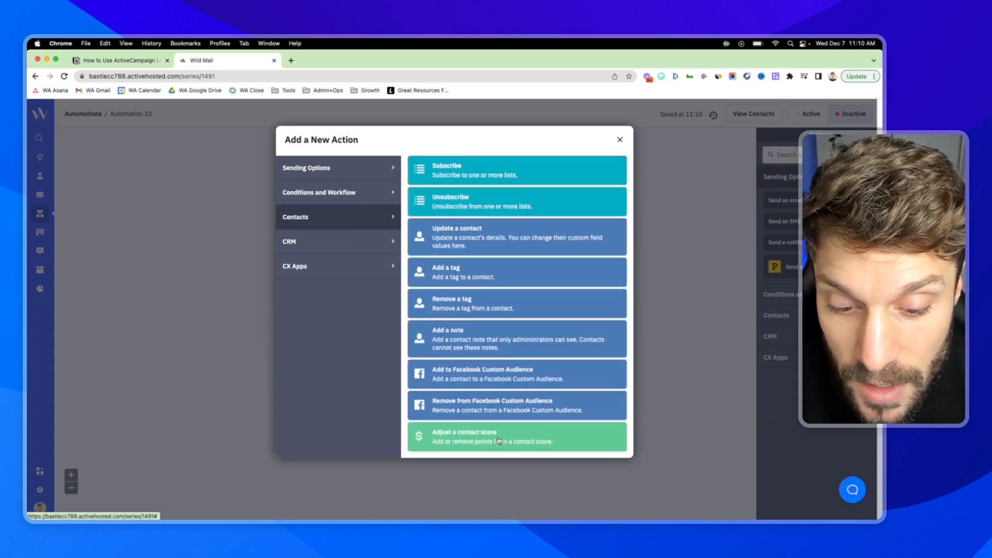
# Step: Add an 'Adjust a contact score' action adding 5 points to Lead Score Test
pyautogui.click(516, 437)
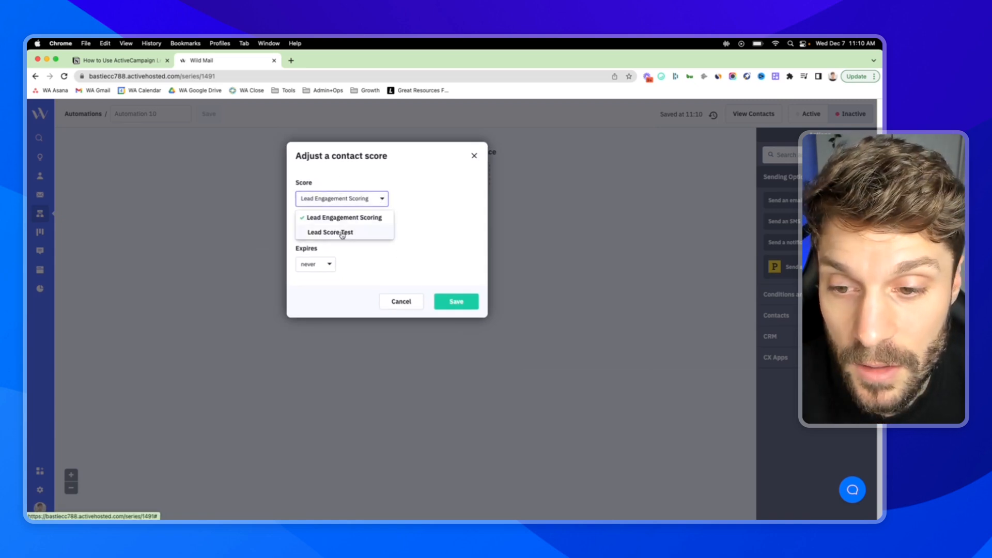
pyautogui.click(329, 232)
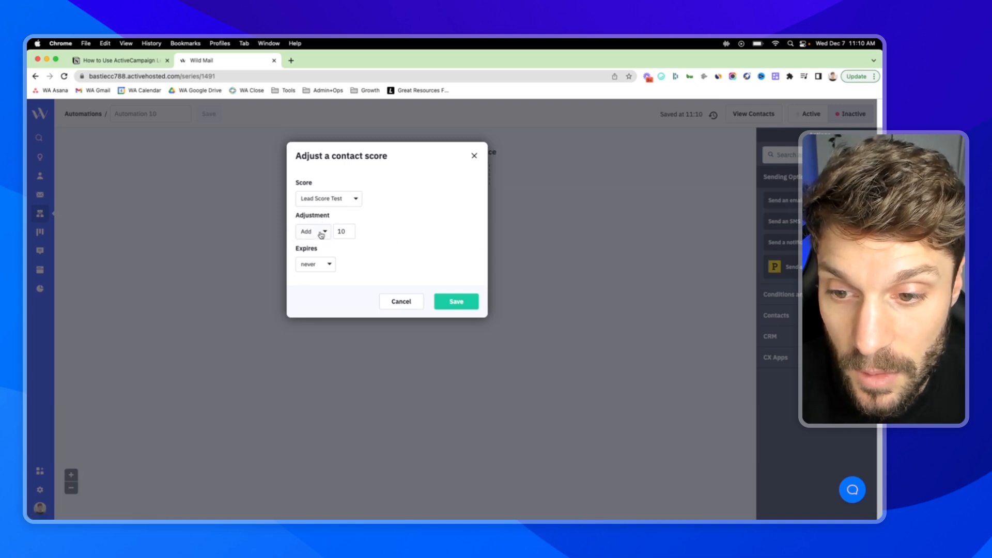
pyautogui.click(120, 60)
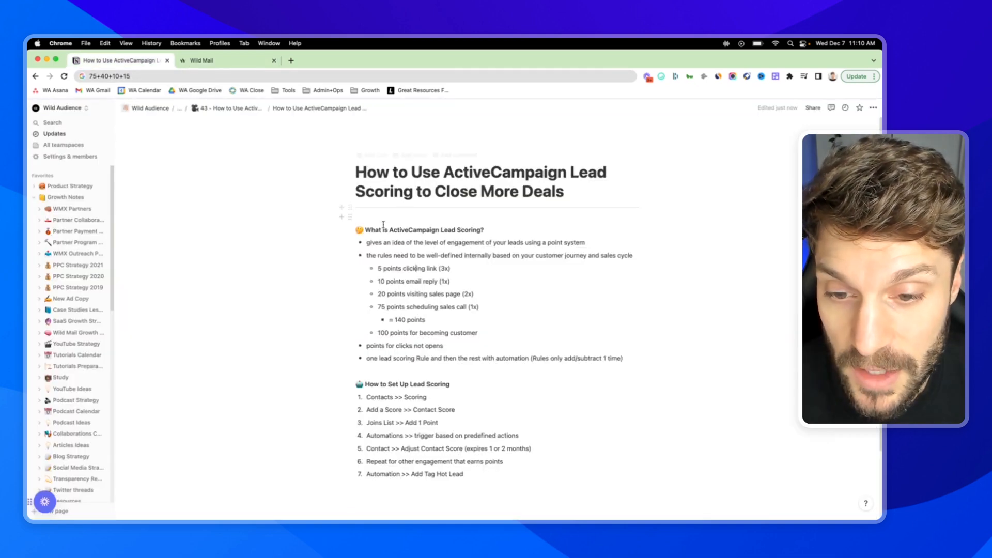
pyautogui.doubleClick(412, 268)
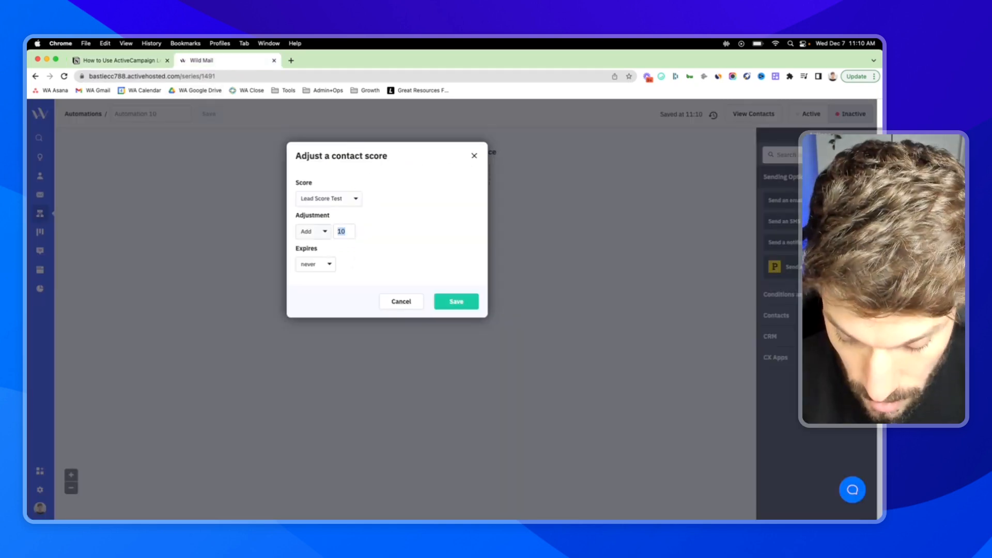
pyautogui.write('5')
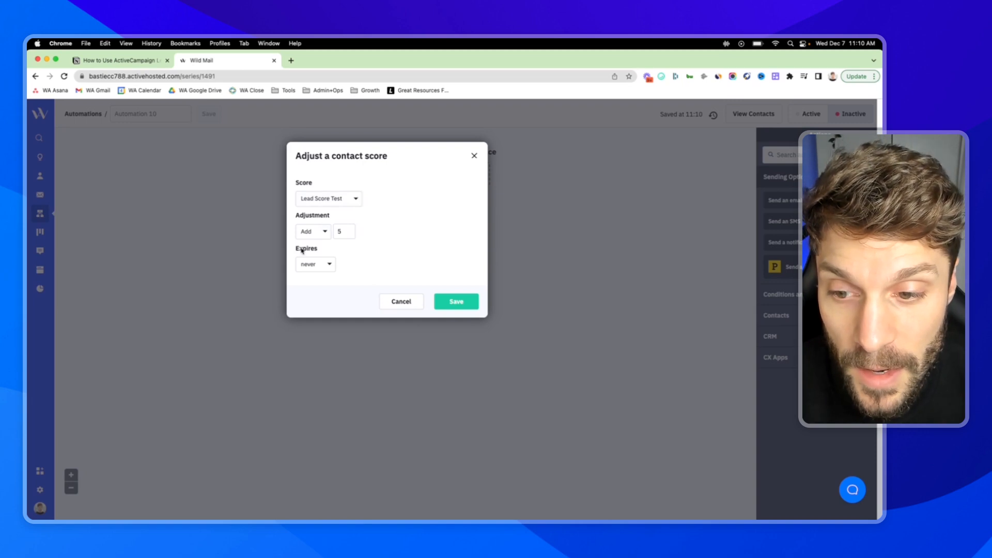
pyautogui.moveTo(324, 251)
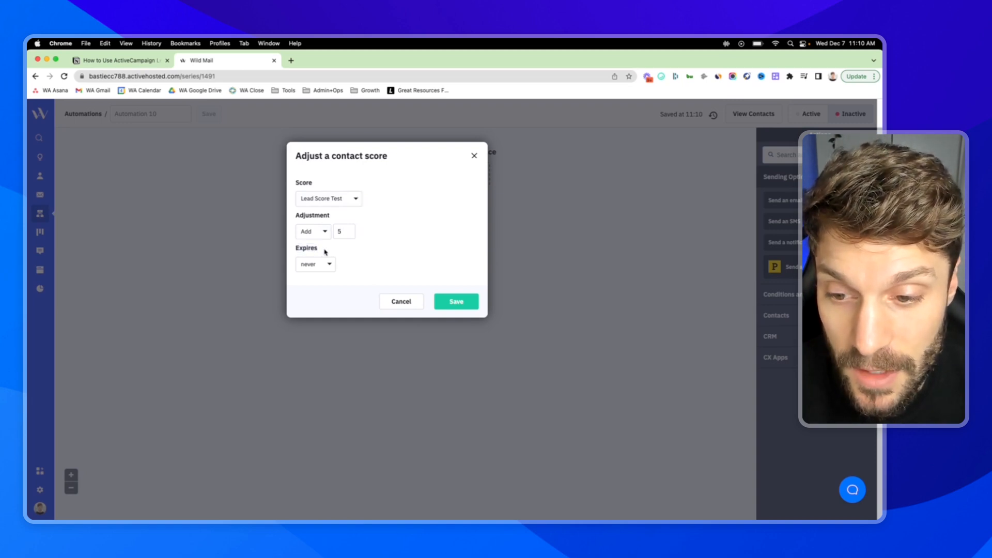
pyautogui.moveTo(313, 263)
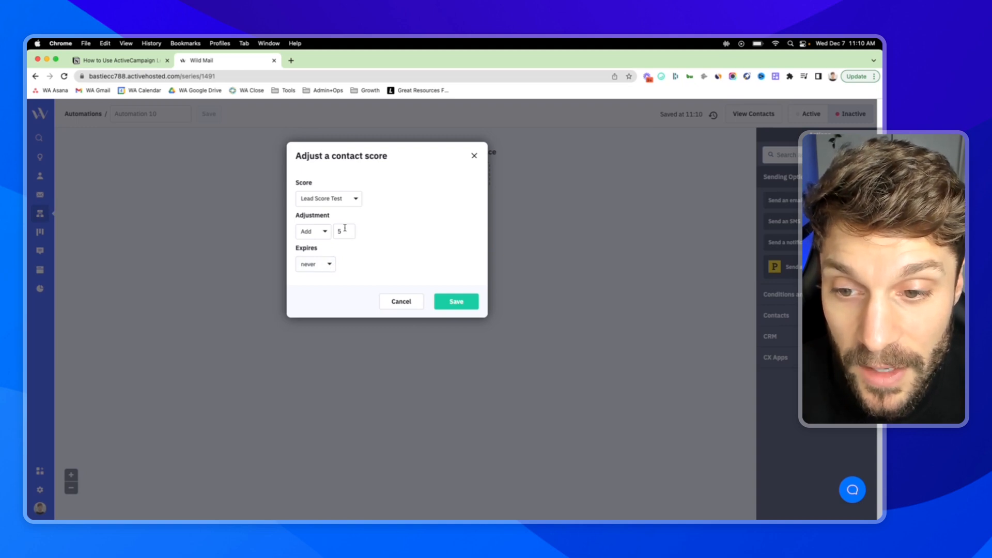
pyautogui.moveTo(339, 186)
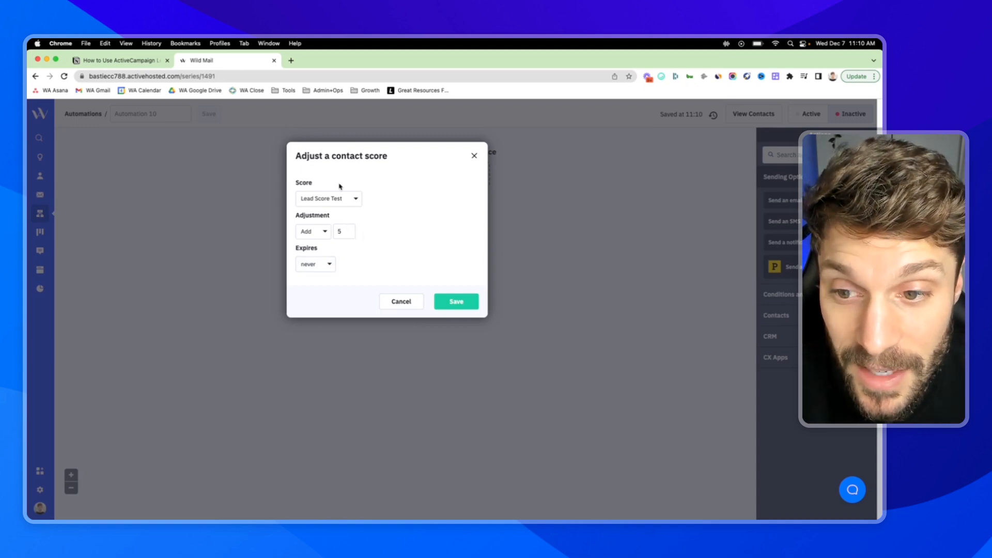
pyautogui.moveTo(373, 205)
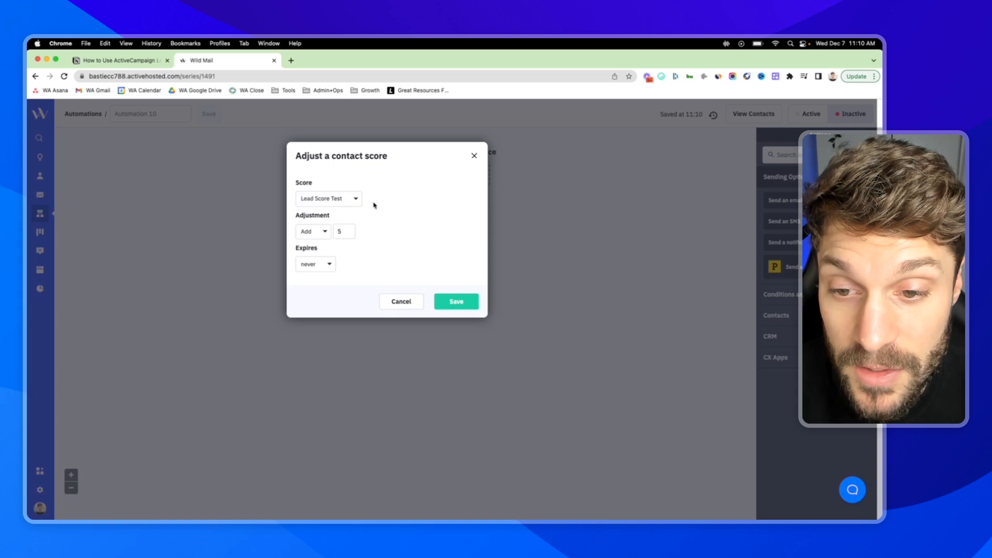
pyautogui.moveTo(386, 188)
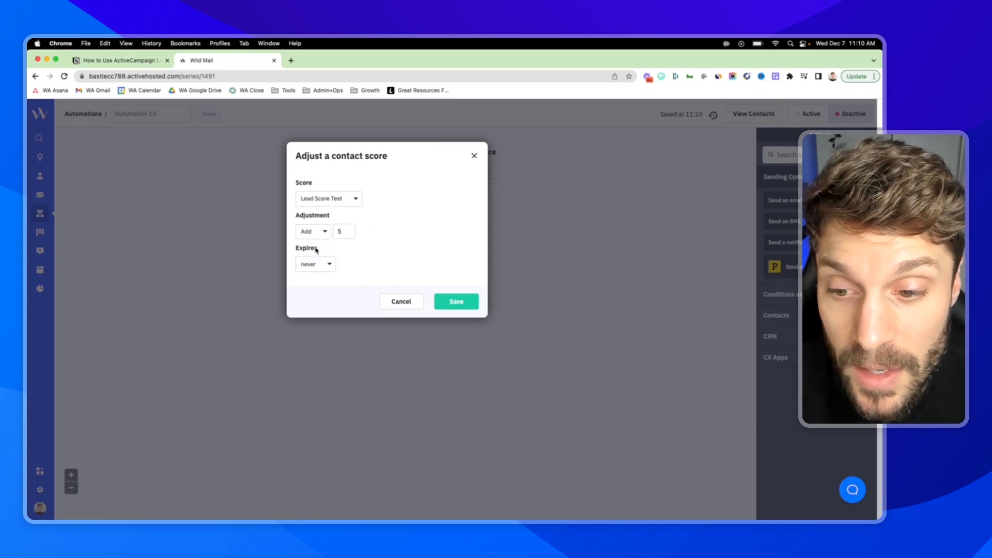
# Step: Make the Lead Score Test point adjustment expire after 3 months
pyautogui.click(315, 264)
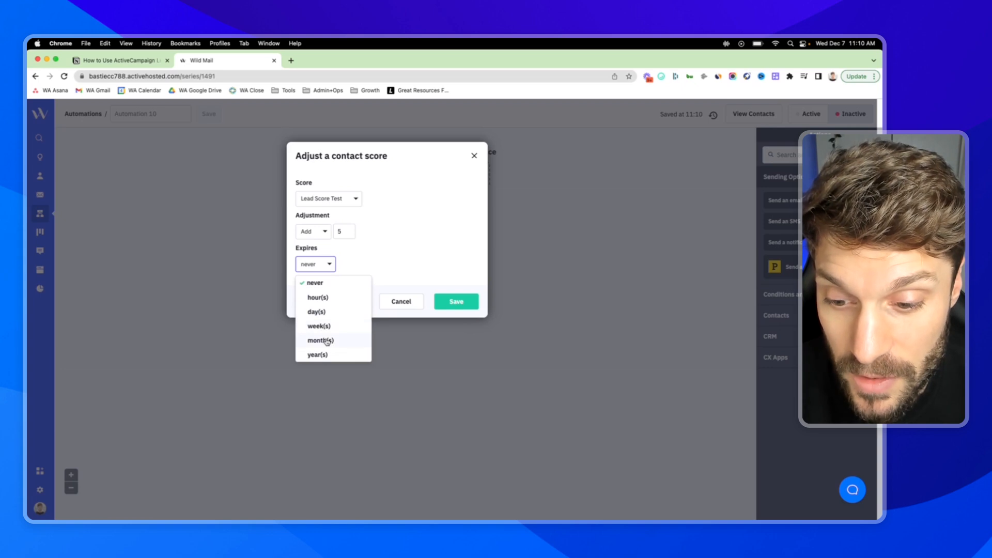
pyautogui.click(319, 341)
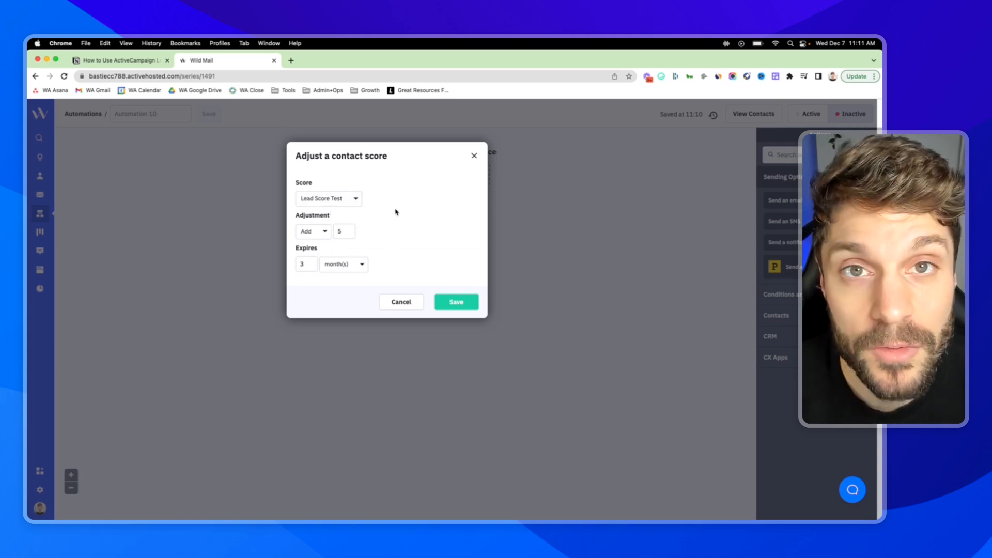
# Step: Save the 5-point Lead Score Test adjustment to Automation 10
pyautogui.click(455, 302)
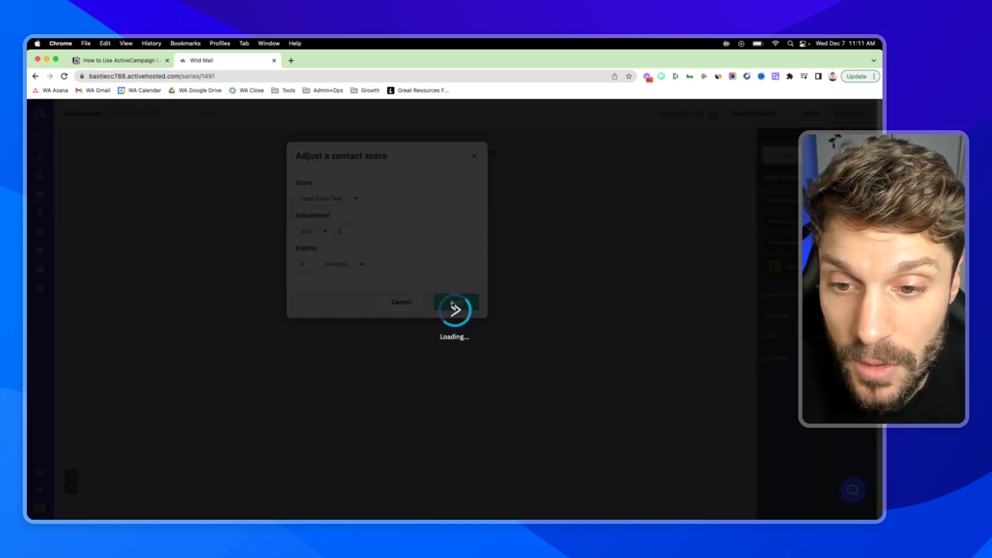
pyautogui.click(455, 309)
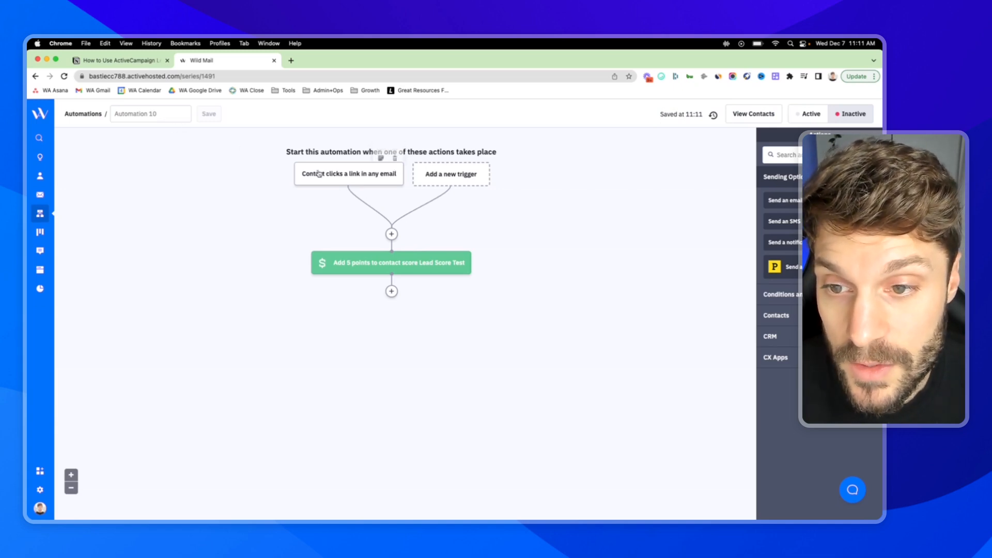
pyautogui.moveTo(358, 187)
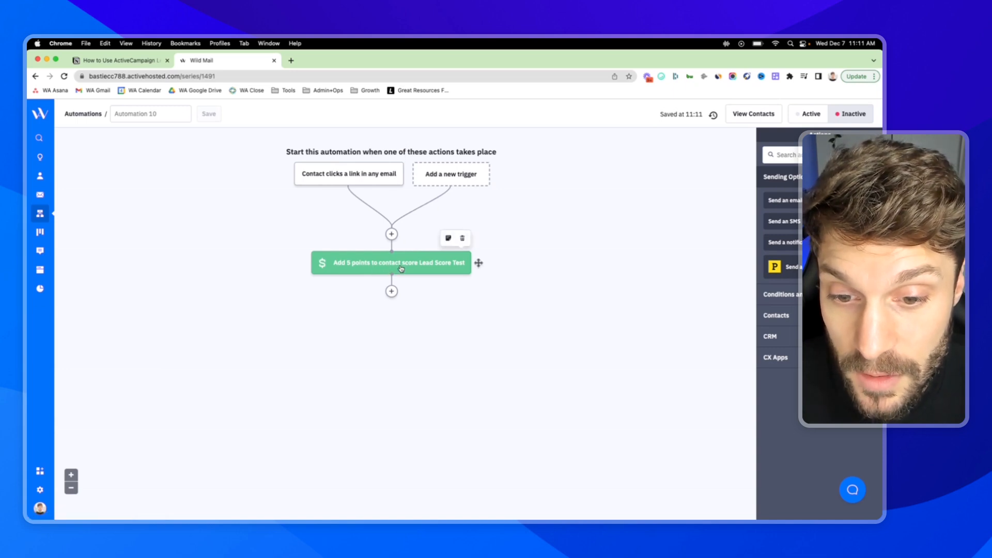
pyautogui.moveTo(490, 219)
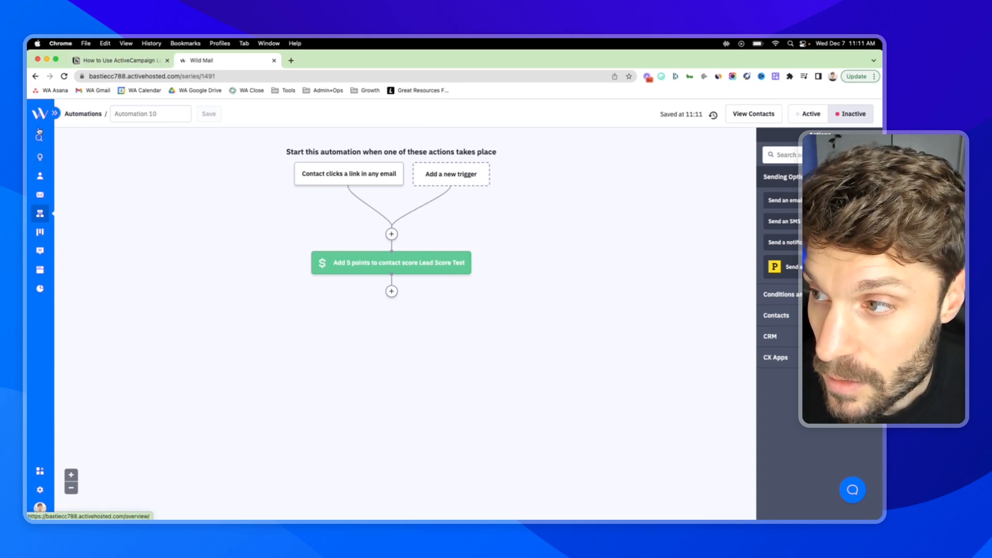
pyautogui.moveTo(39, 213)
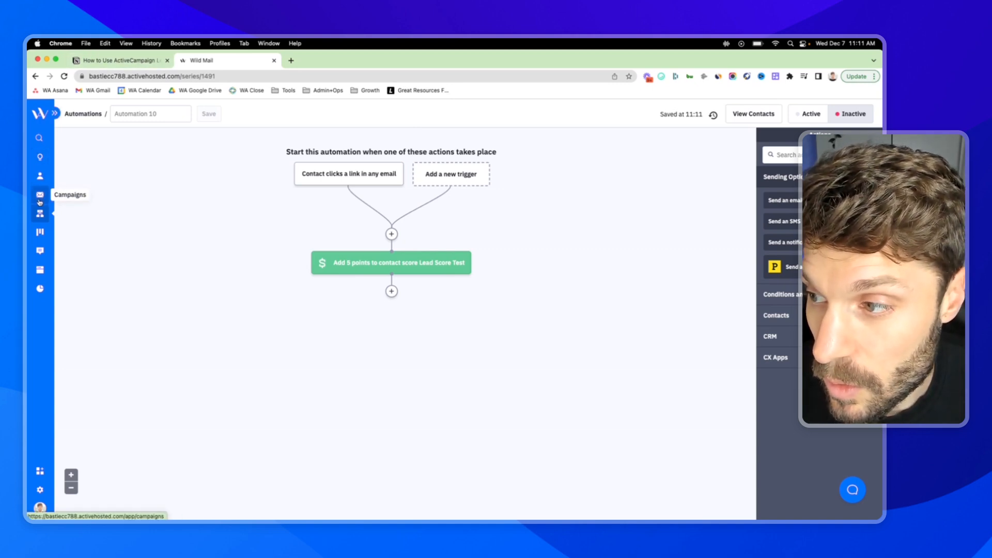
# Step: Start an advanced contact search using the Lead Score Test field as the condition
pyautogui.click(39, 175)
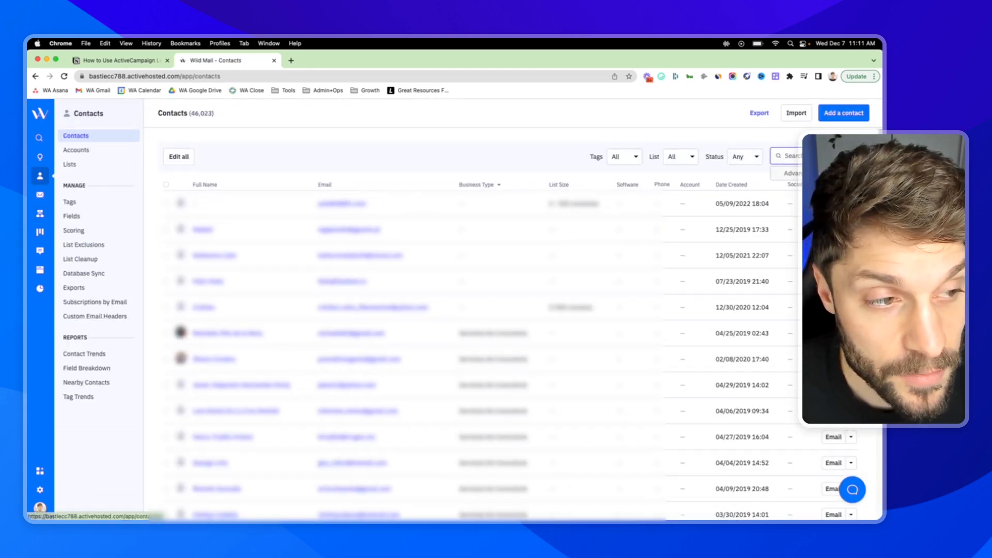
pyautogui.click(790, 173)
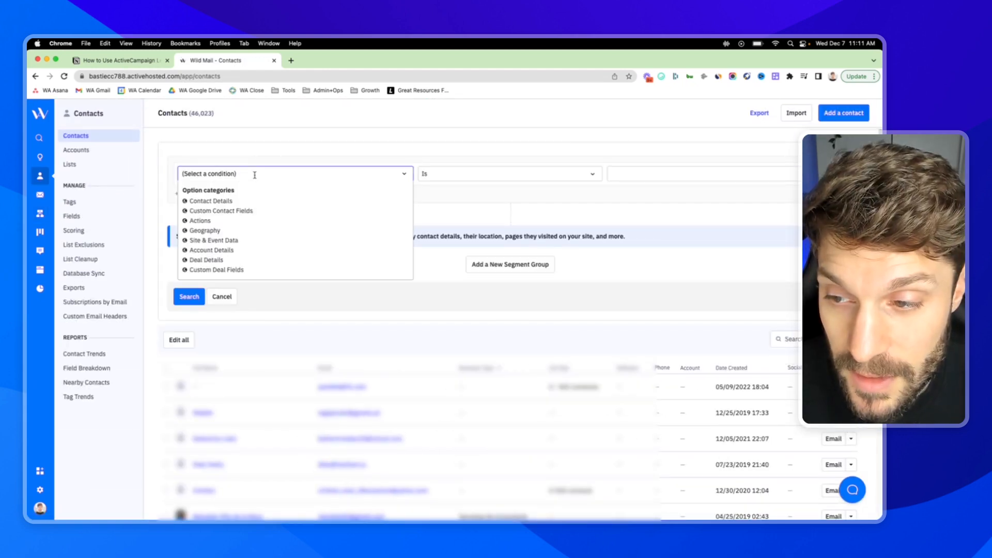
pyautogui.write('lead')
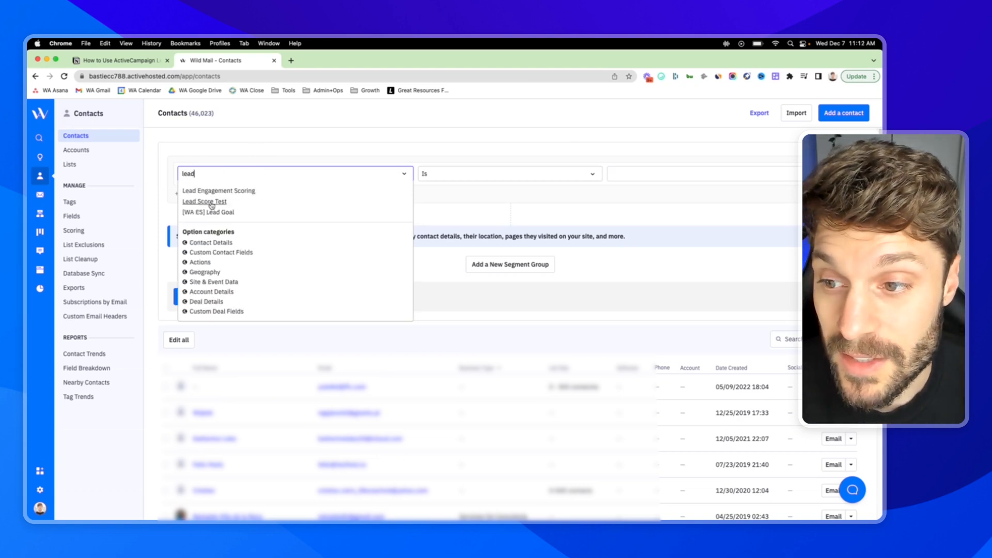
pyautogui.click(204, 201)
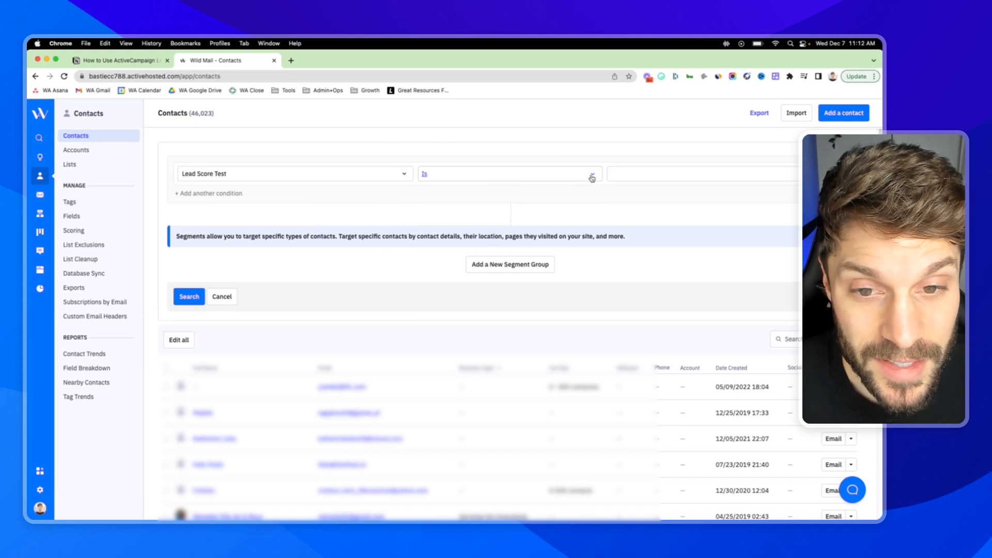
# Step: Set the condition to greater than or equal to 140, then view the Notion scoring notes
pyautogui.click(506, 174)
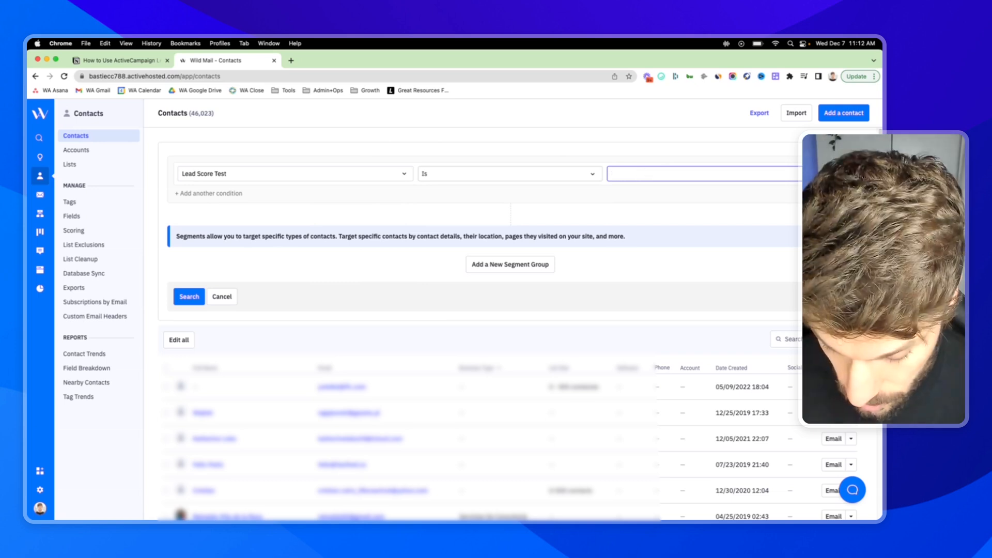
pyautogui.click(507, 174)
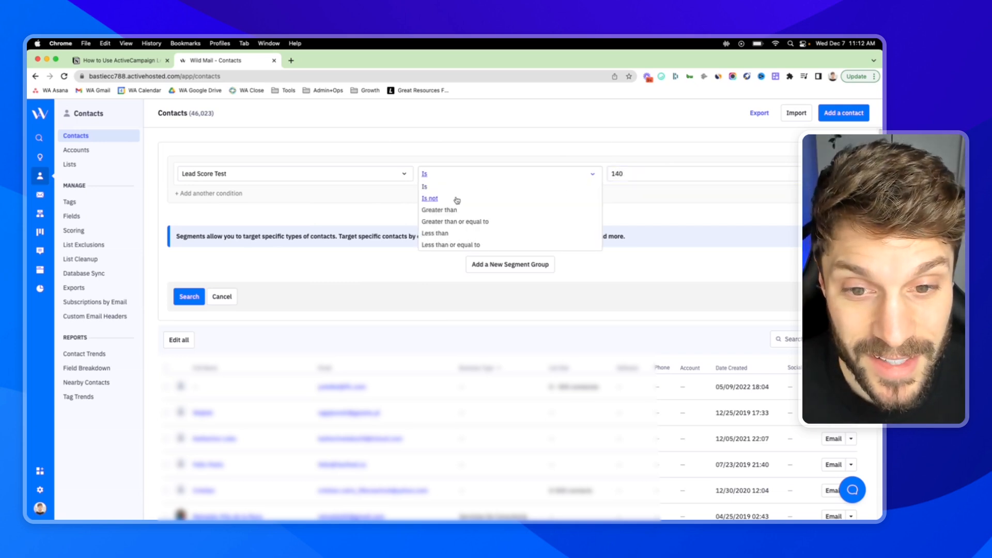
pyautogui.click(455, 220)
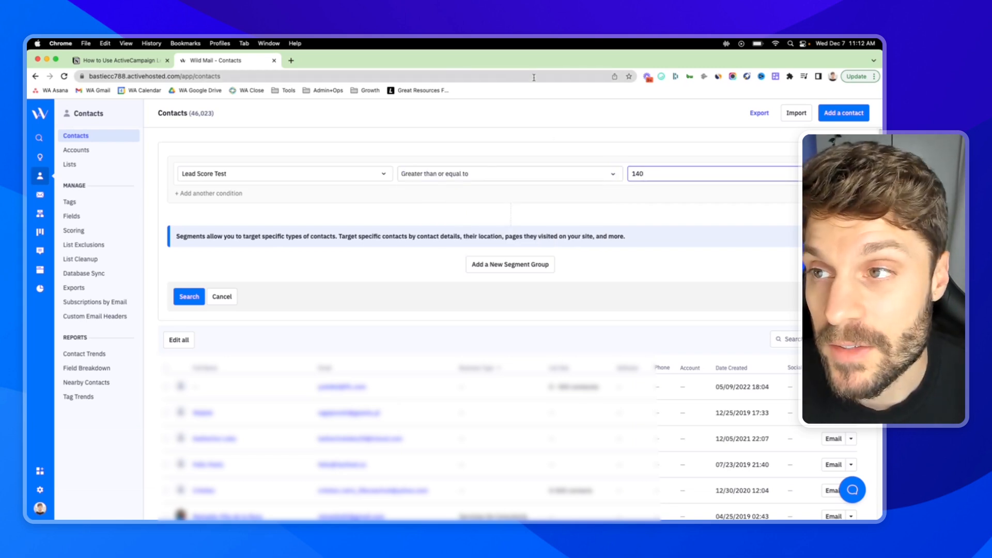
pyautogui.click(118, 60)
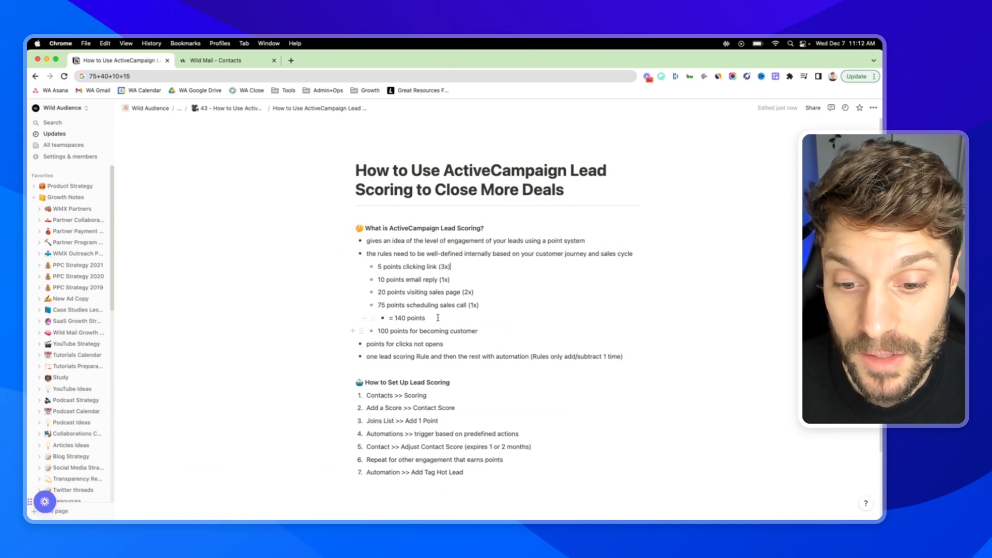
# Step: Highlight the '140 points' total in Notion, then return to the Wild Mail contact search
pyautogui.doubleClick(407, 318)
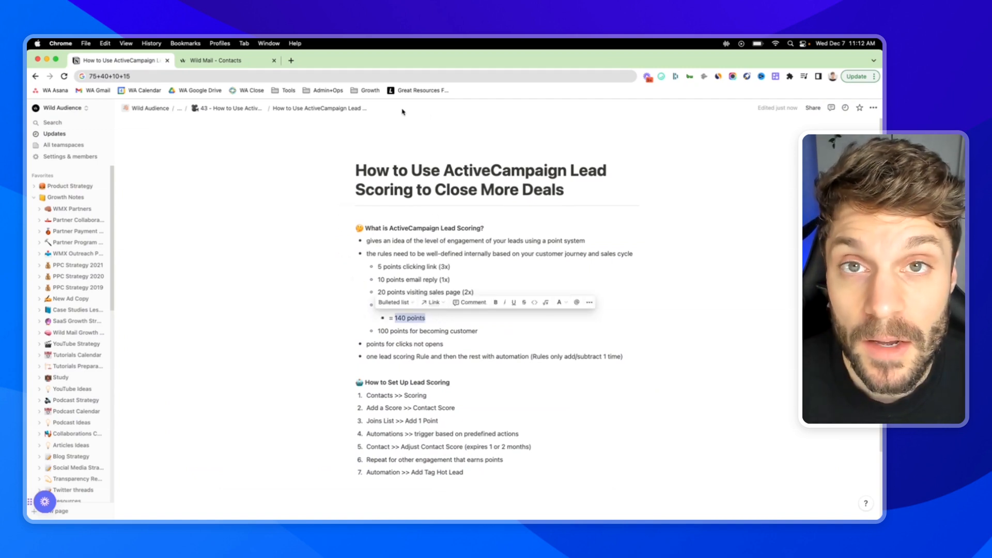
pyautogui.click(218, 60)
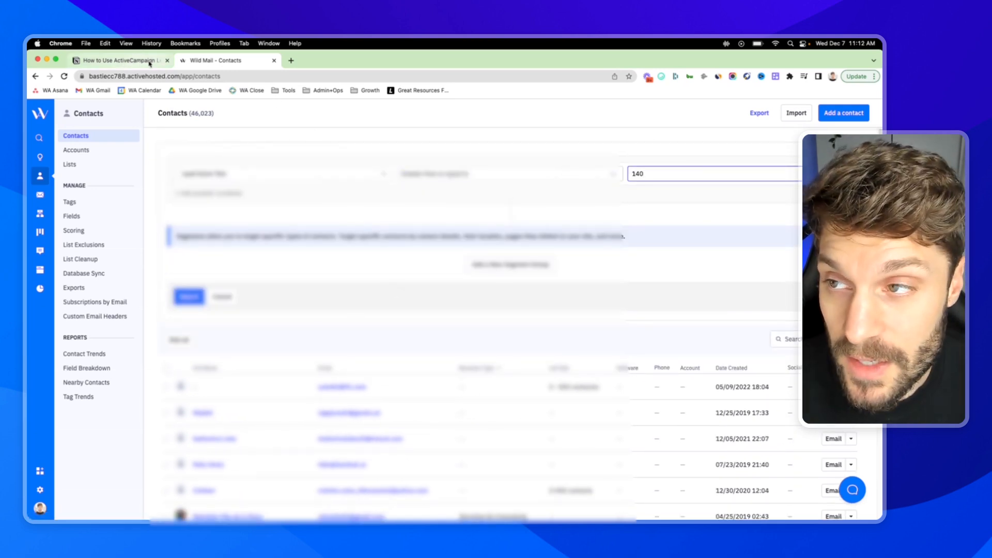
pyautogui.moveTo(39, 212)
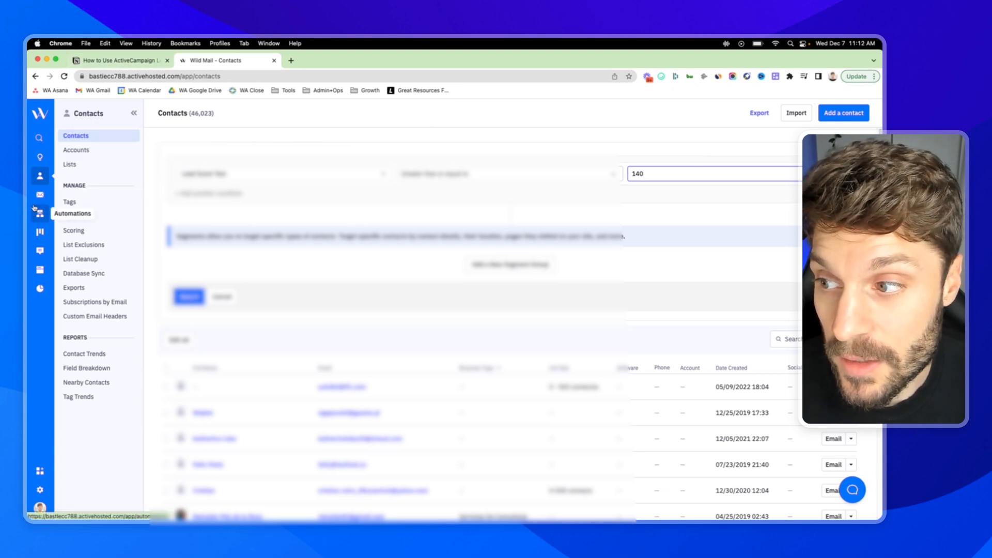
# Step: Go to Automations and scroll through the [WM] Behavior Based Pitching automation's steps
pyautogui.click(72, 213)
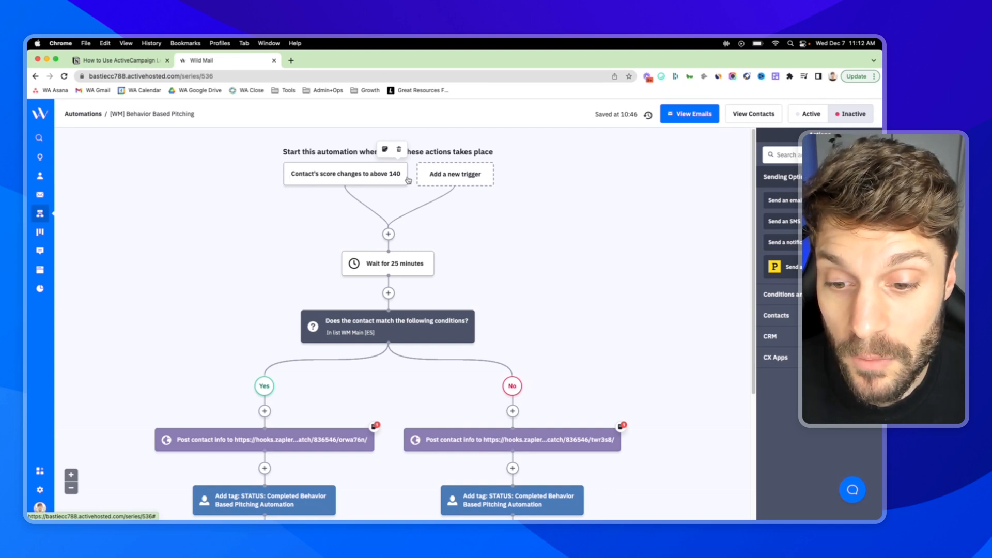
pyautogui.scroll(-3)
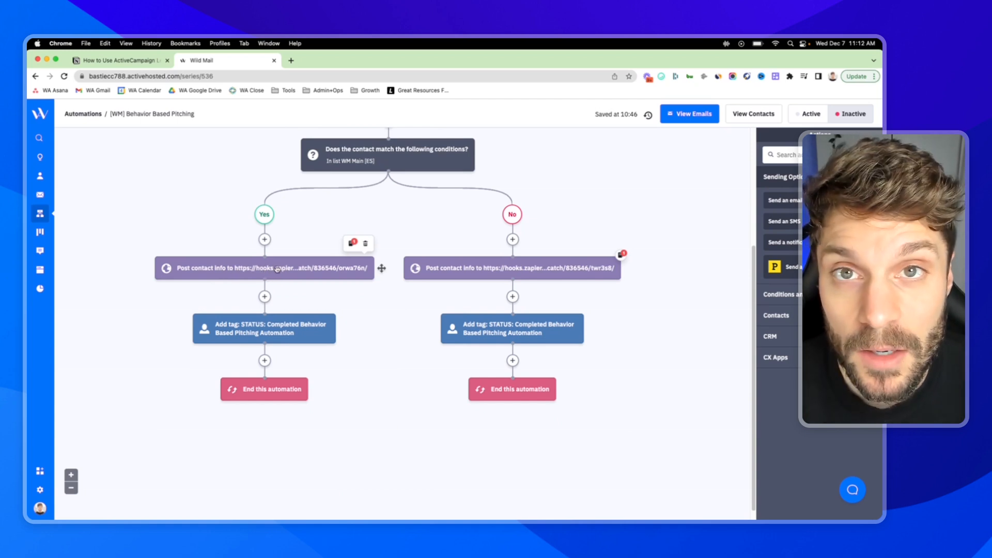
pyautogui.scroll(3)
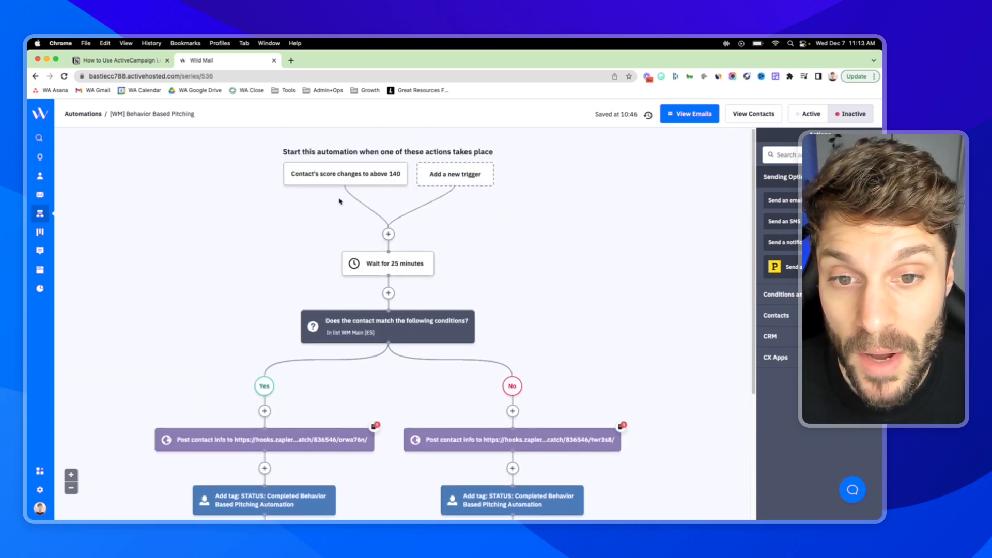
pyautogui.moveTo(331, 200)
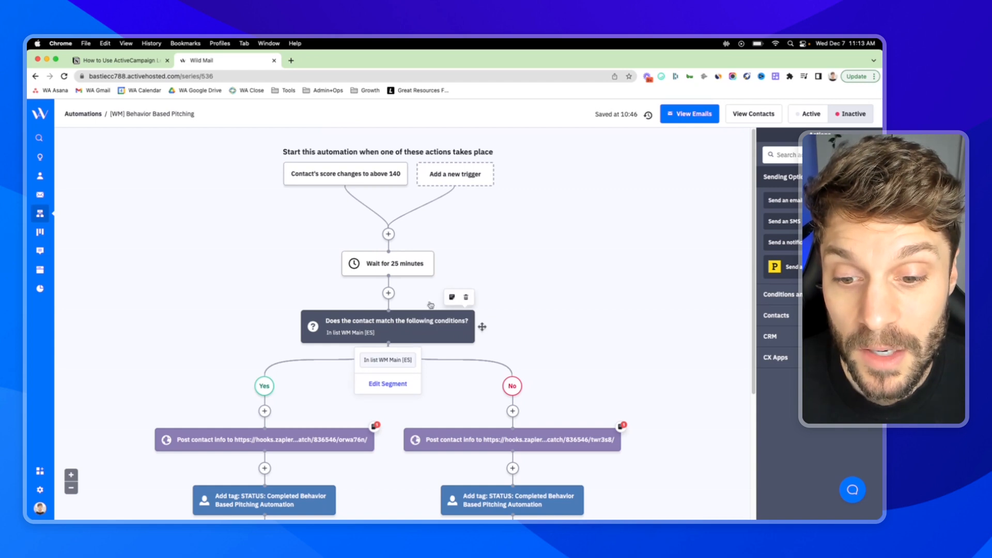
pyautogui.moveTo(348, 245)
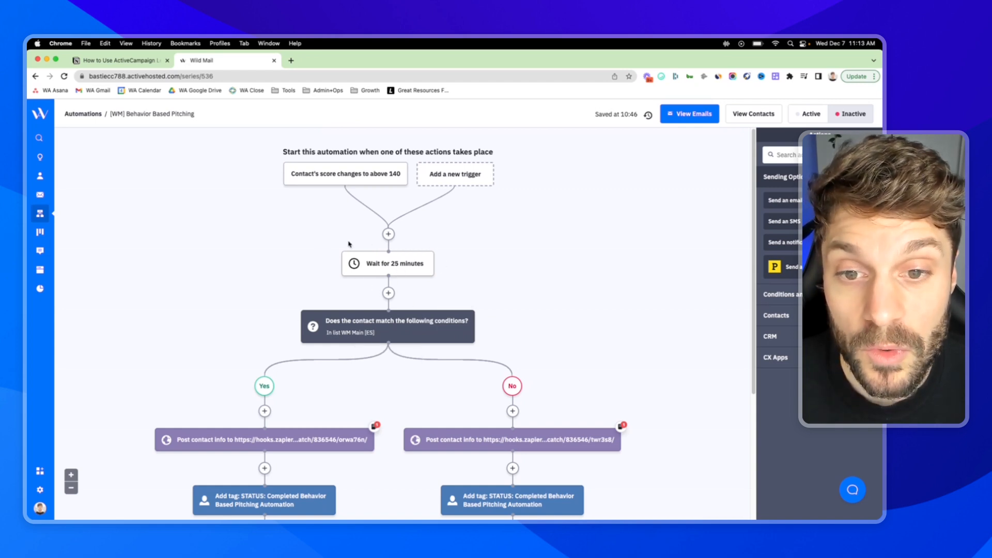
pyautogui.moveTo(358, 222)
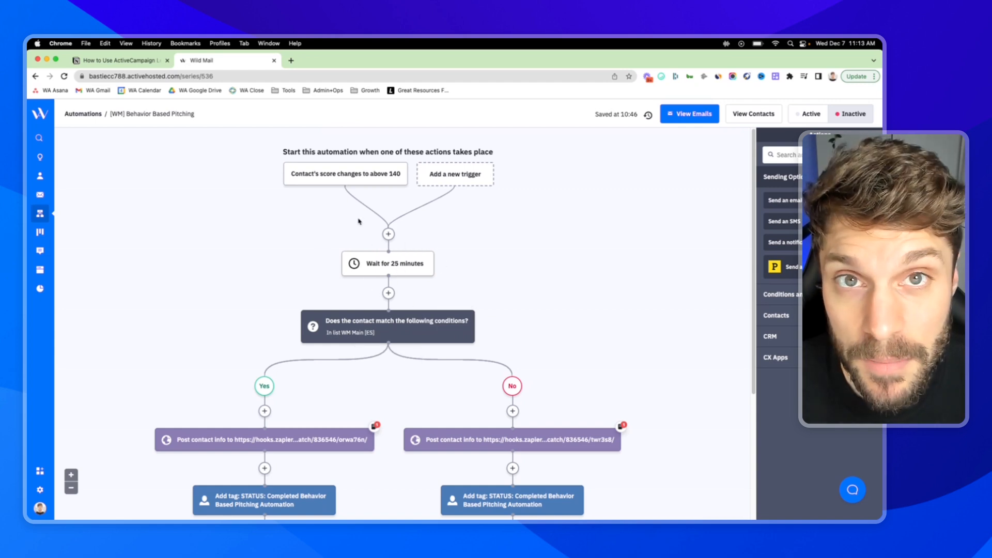
pyautogui.moveTo(378, 214)
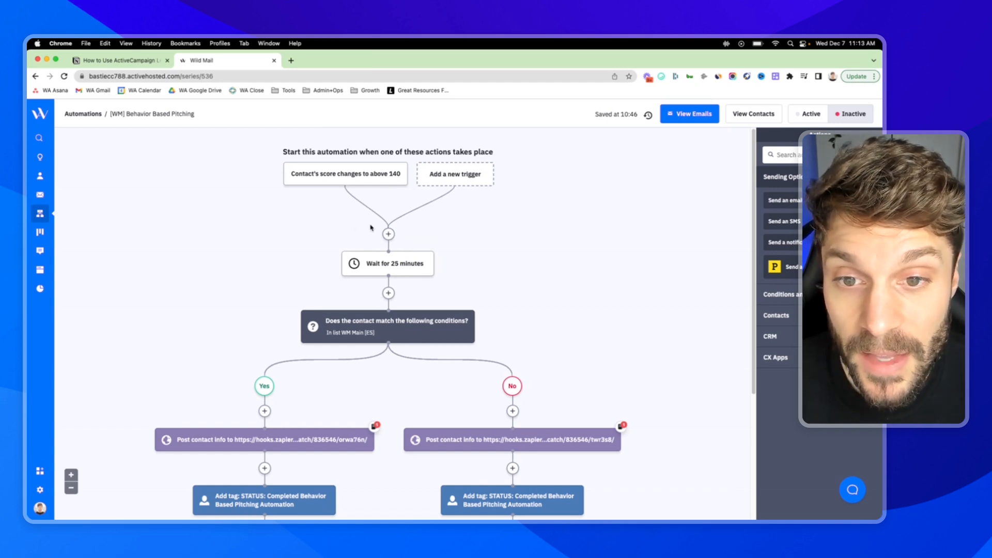
pyautogui.moveTo(366, 220)
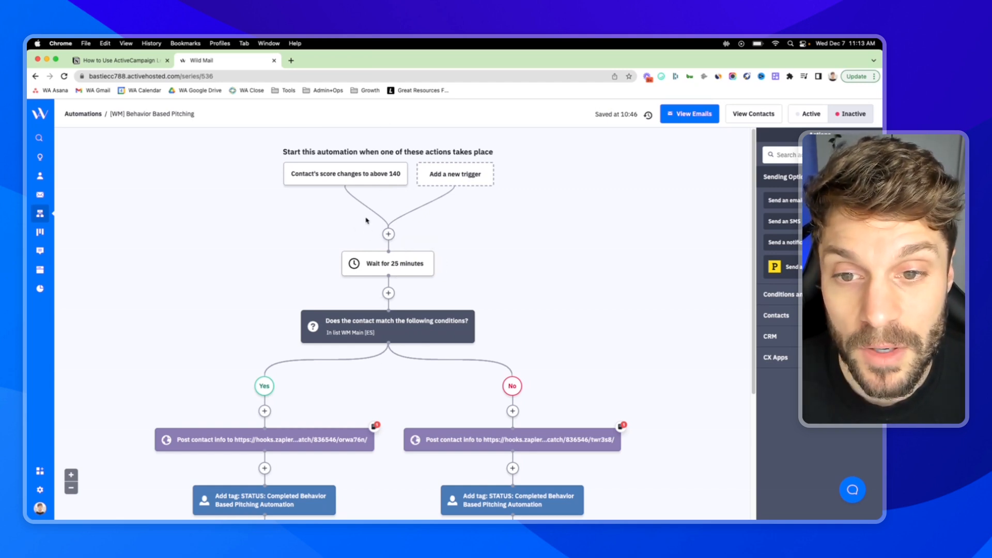